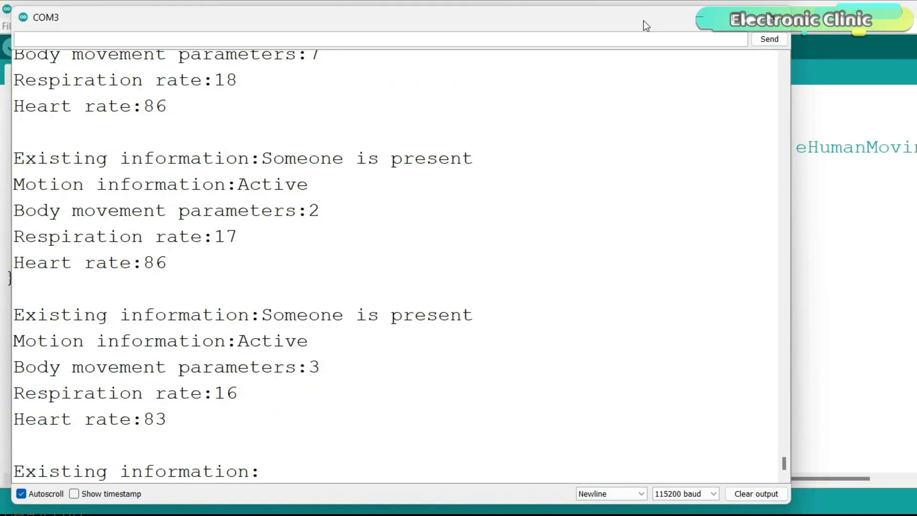
# Search the Library Manager for an Rd-03E mmWave library and find none available
pyautogui.scroll(-3)
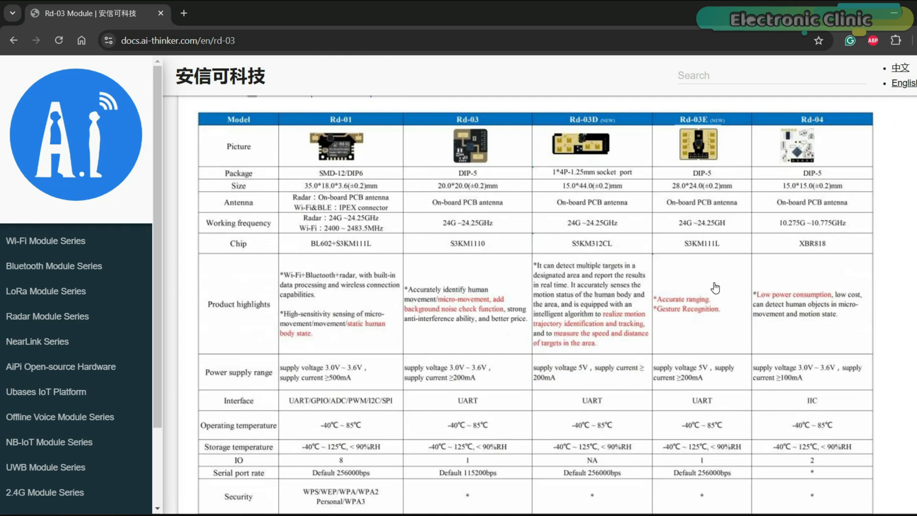
pyautogui.moveTo(714, 136)
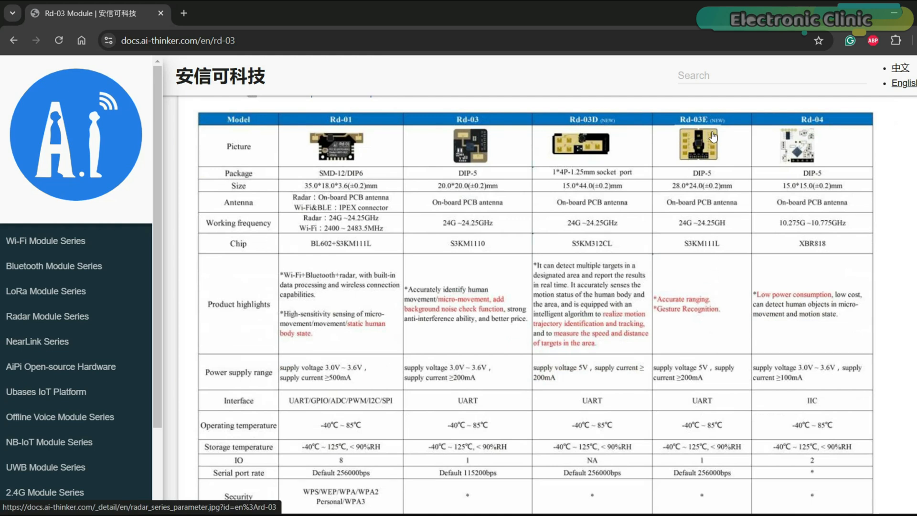
pyautogui.moveTo(725, 220)
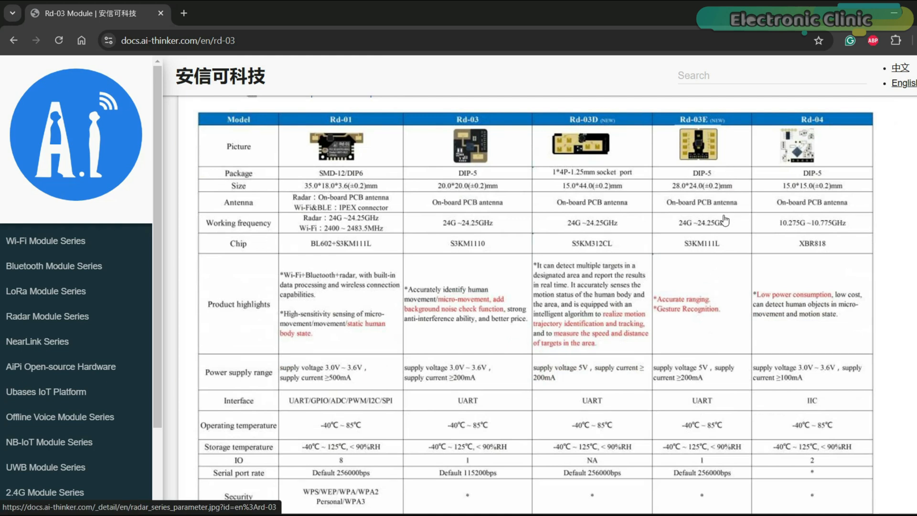
pyautogui.moveTo(686, 258)
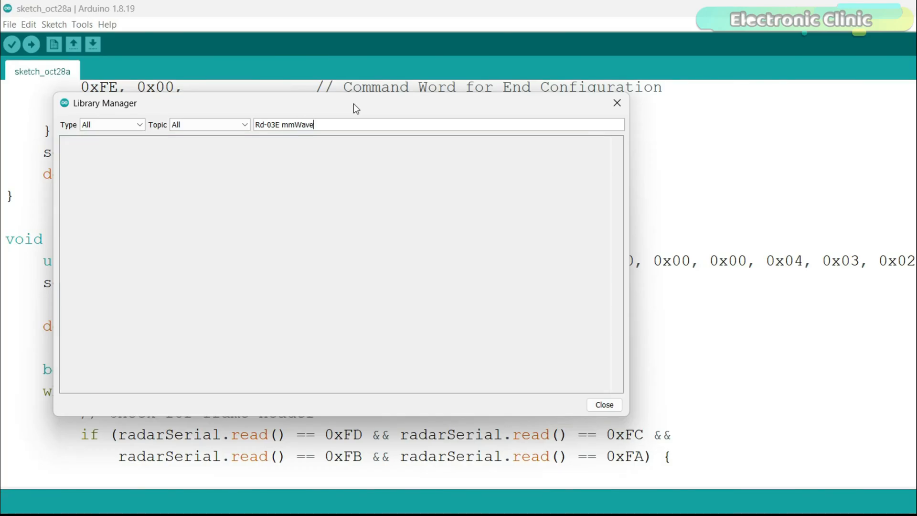
pyautogui.click(604, 404)
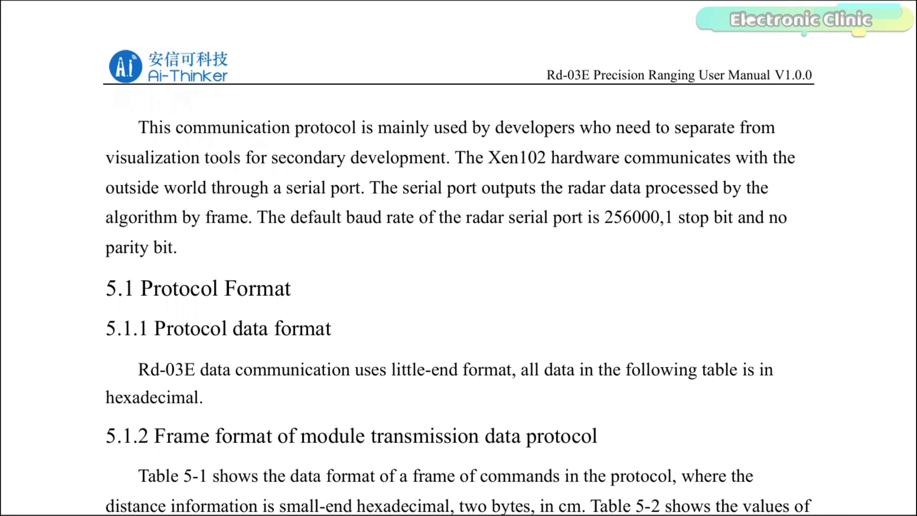
pyautogui.scroll(-3)
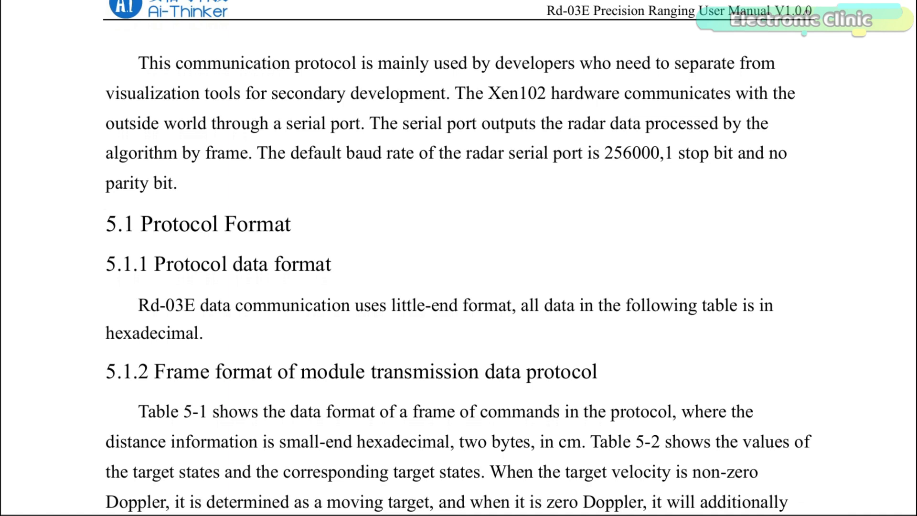
pyautogui.scroll(-3)
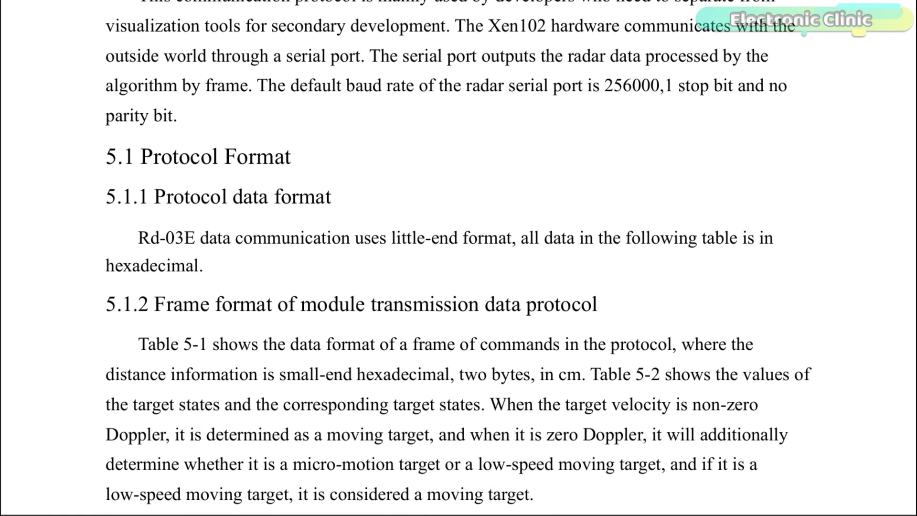
pyautogui.scroll(-3)
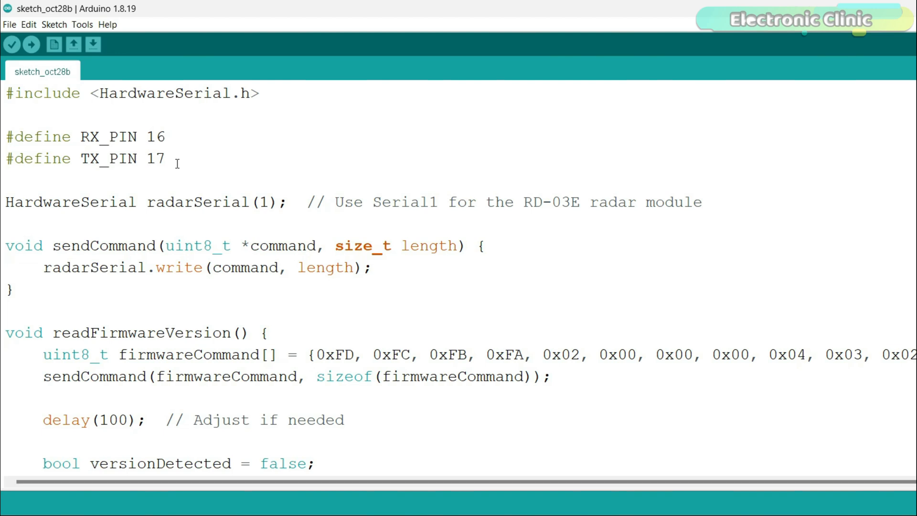
pyautogui.doubleClick(156, 93)
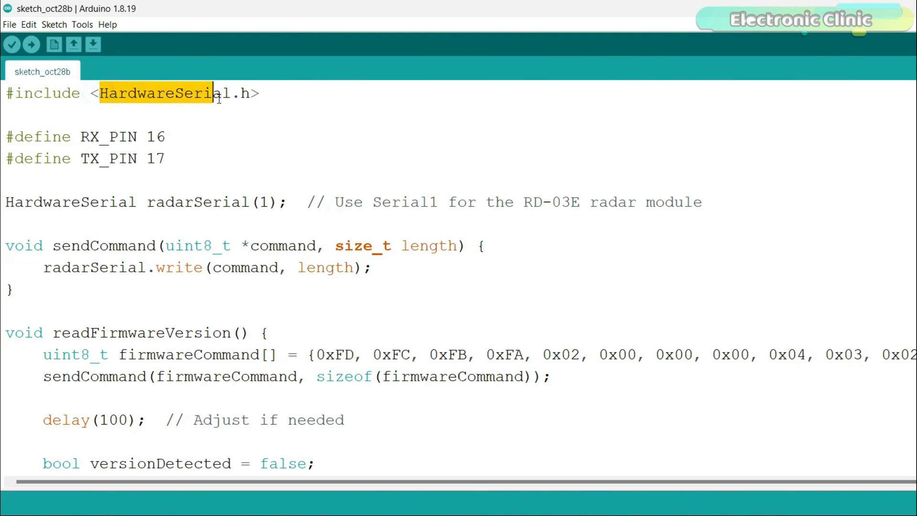
pyautogui.click(212, 112)
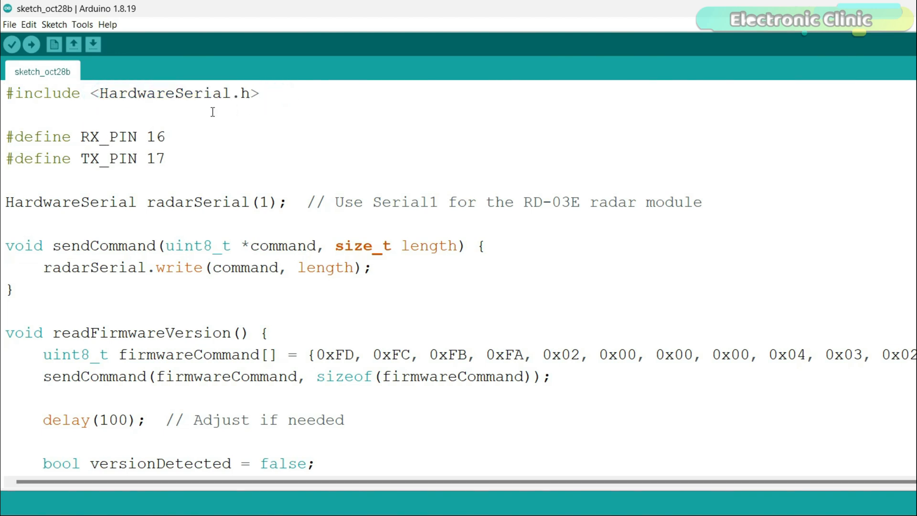
pyautogui.moveTo(139, 97)
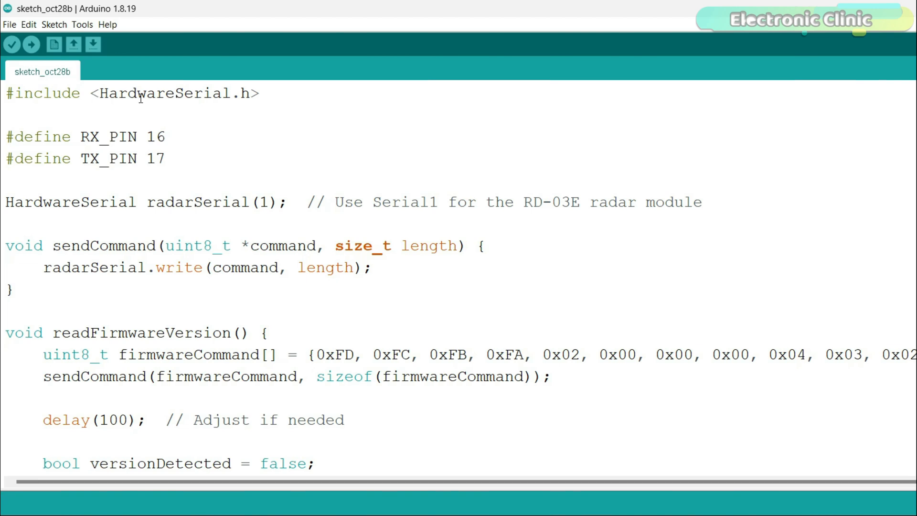
pyautogui.click(82, 24)
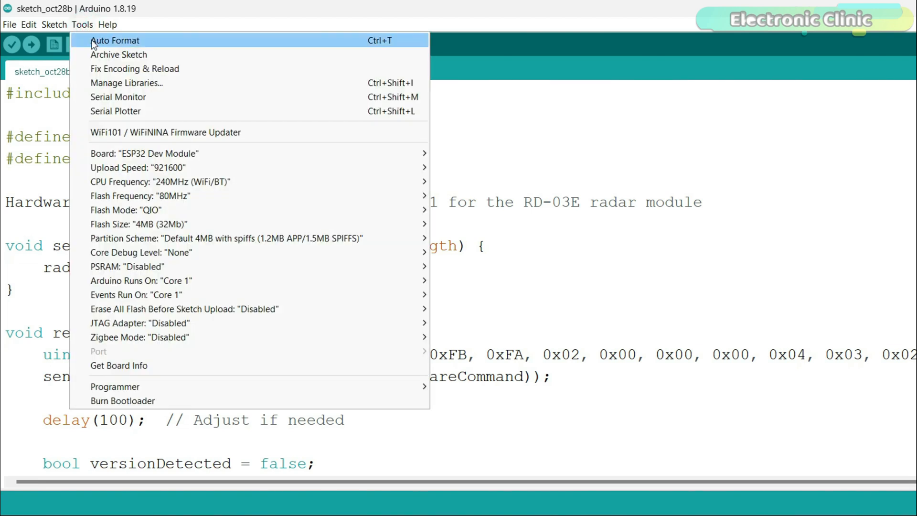
pyautogui.moveTo(143, 153)
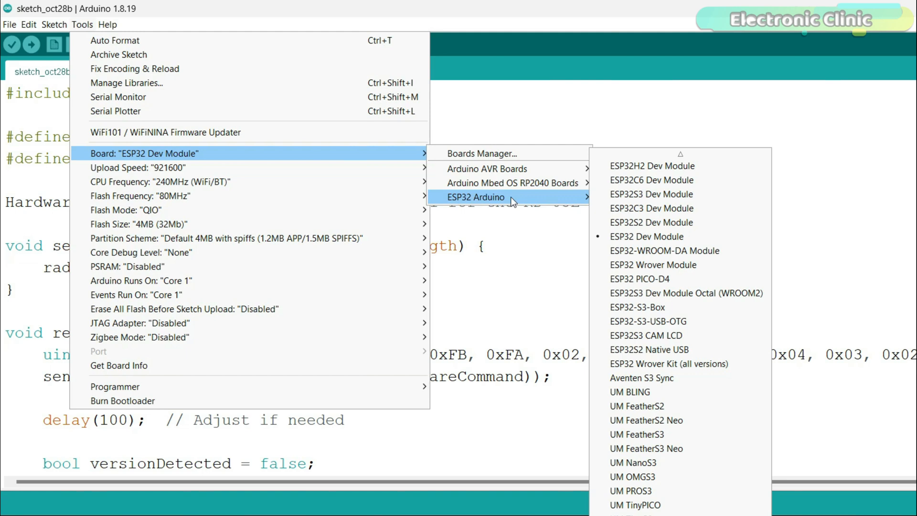
pyautogui.moveTo(636, 237)
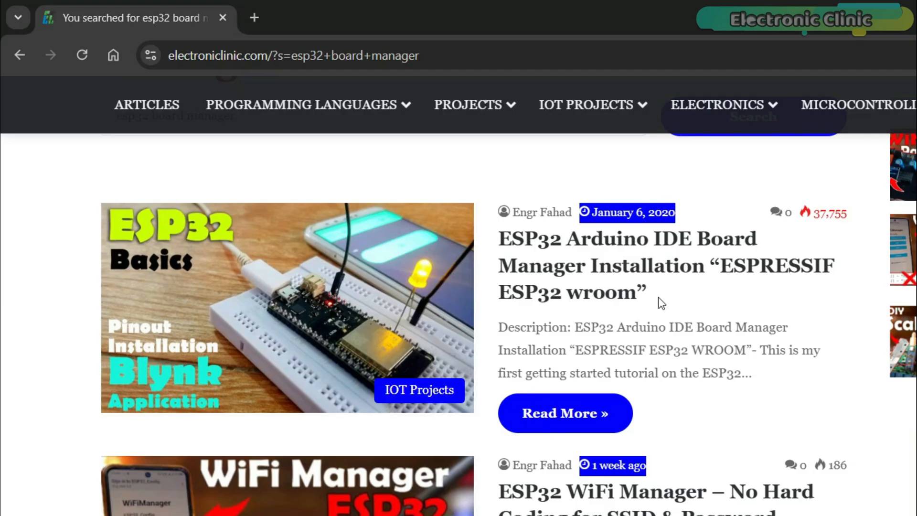
pyautogui.moveTo(678, 252)
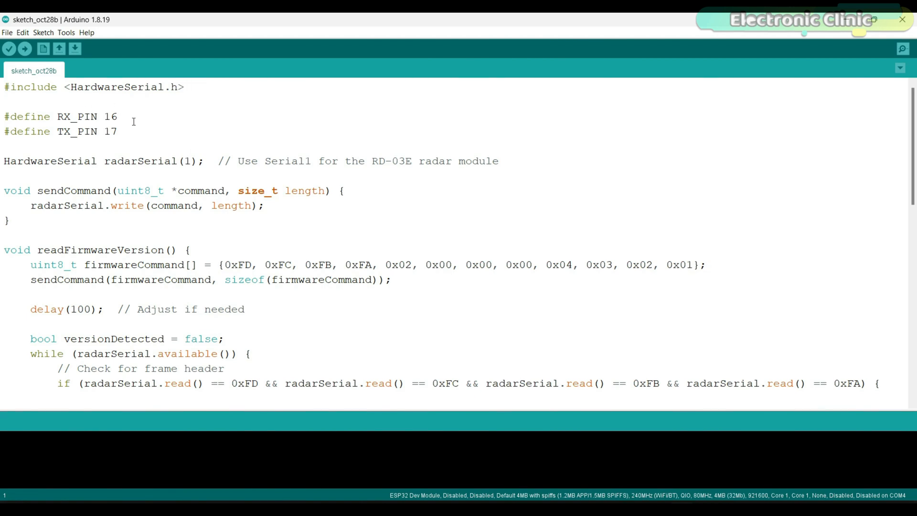
pyautogui.moveTo(135, 127)
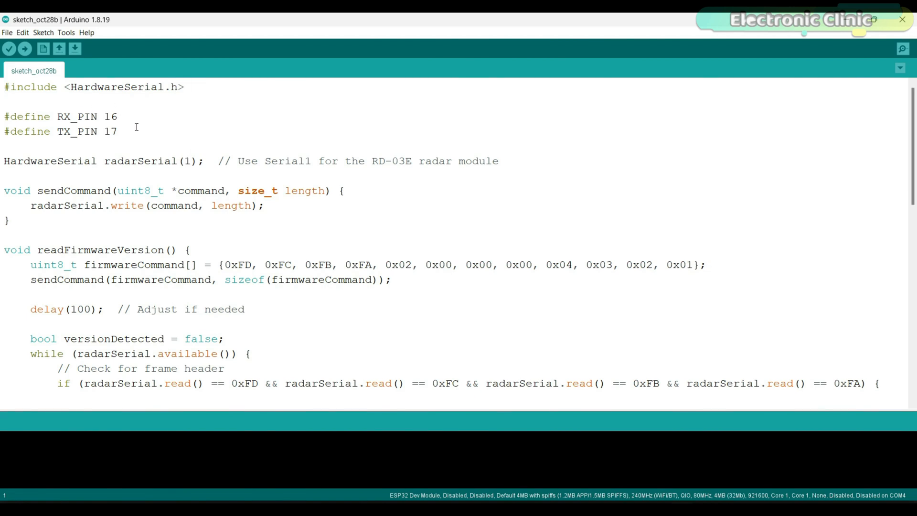
pyautogui.moveTo(100, 157)
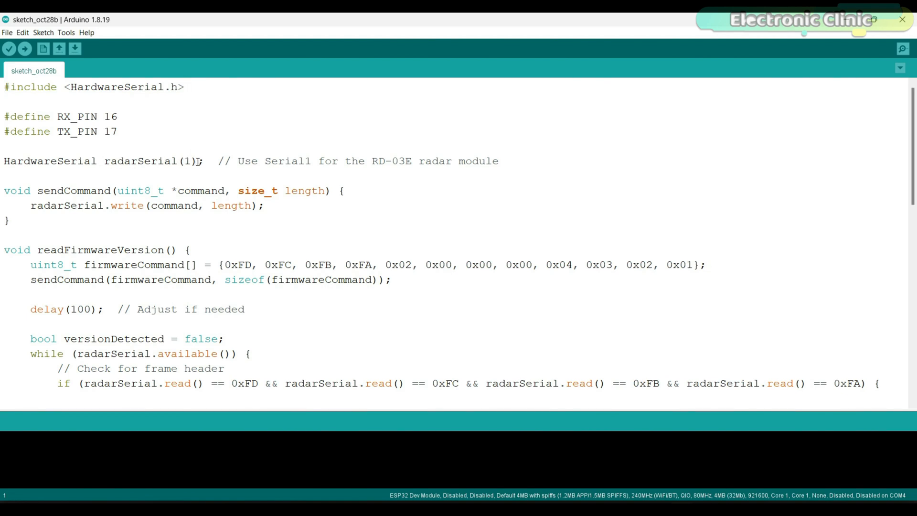
pyautogui.doubleClick(141, 161)
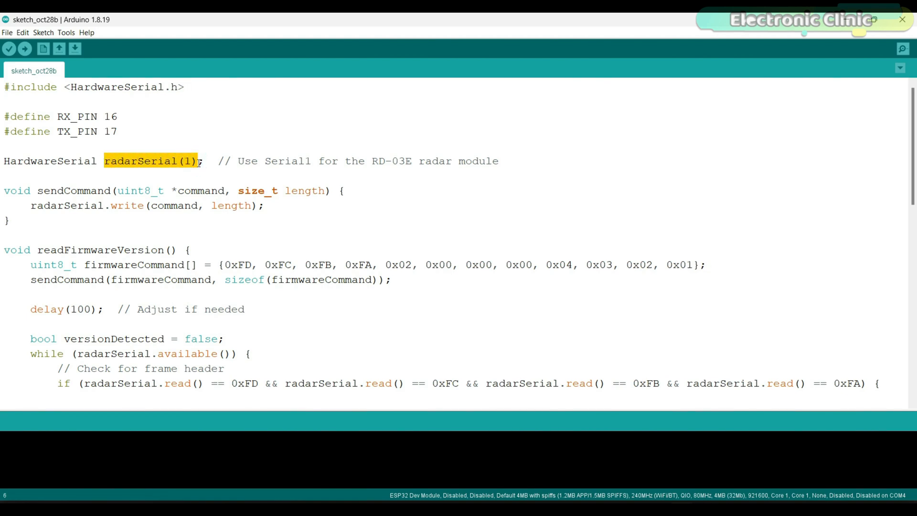
pyautogui.click(201, 160)
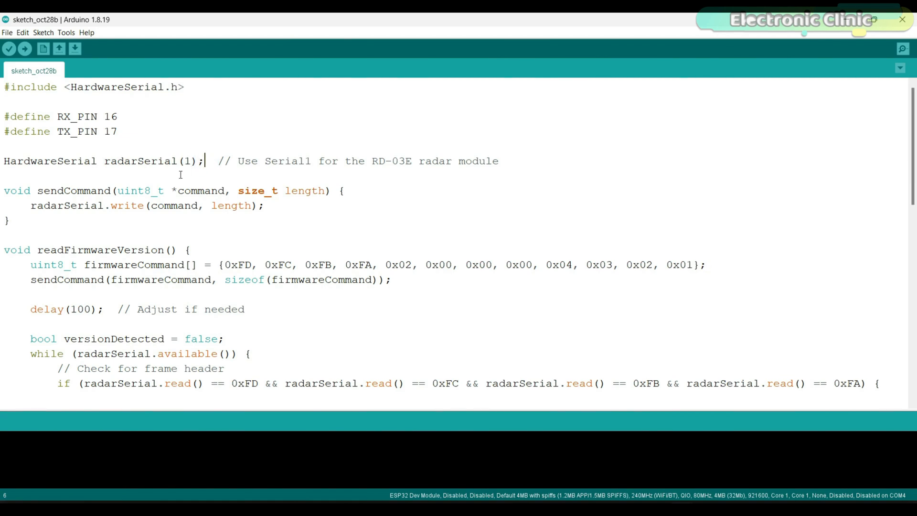
pyautogui.moveTo(193, 190)
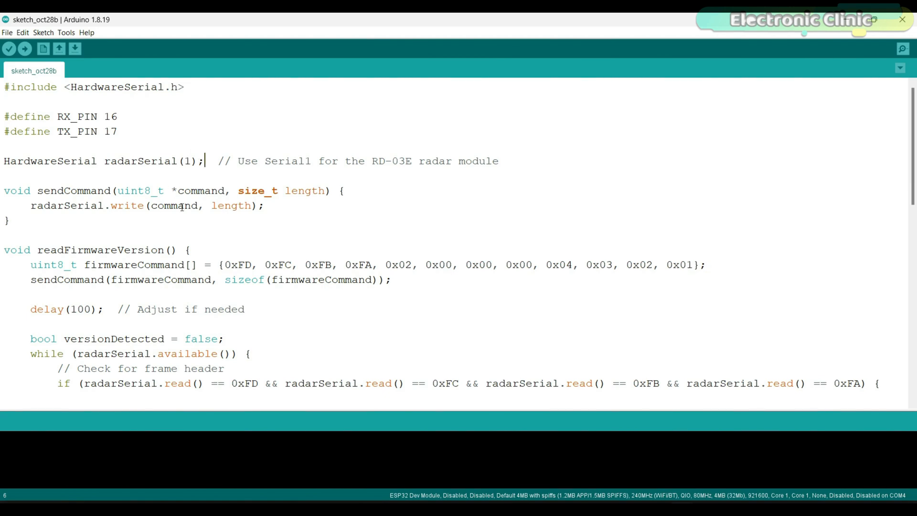
# Review readFirmwareVersion() and confirm ESP32 Dev Module is the selected board
pyautogui.scroll(-3)
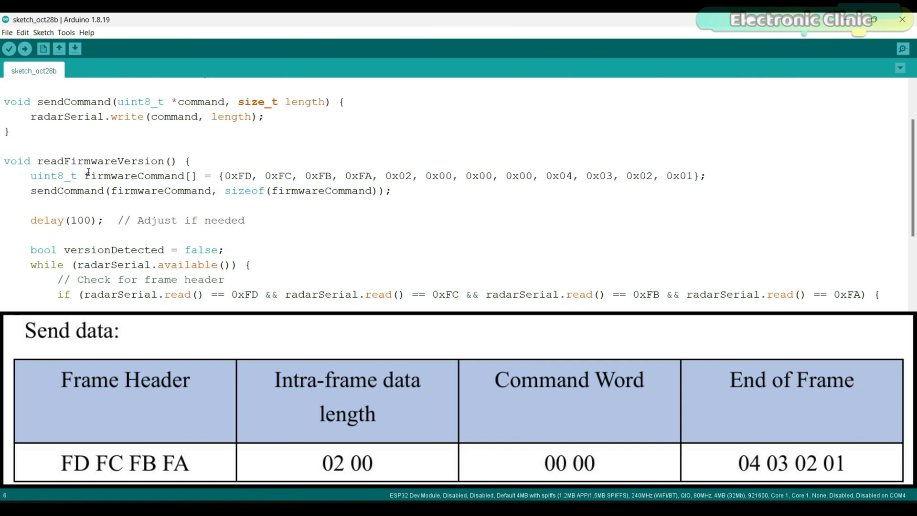
pyautogui.moveTo(399, 176)
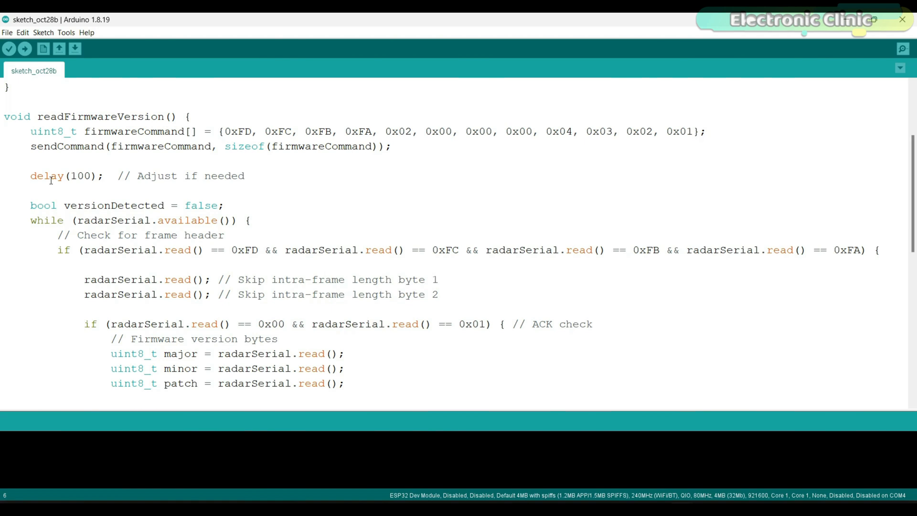
pyautogui.moveTo(105, 176)
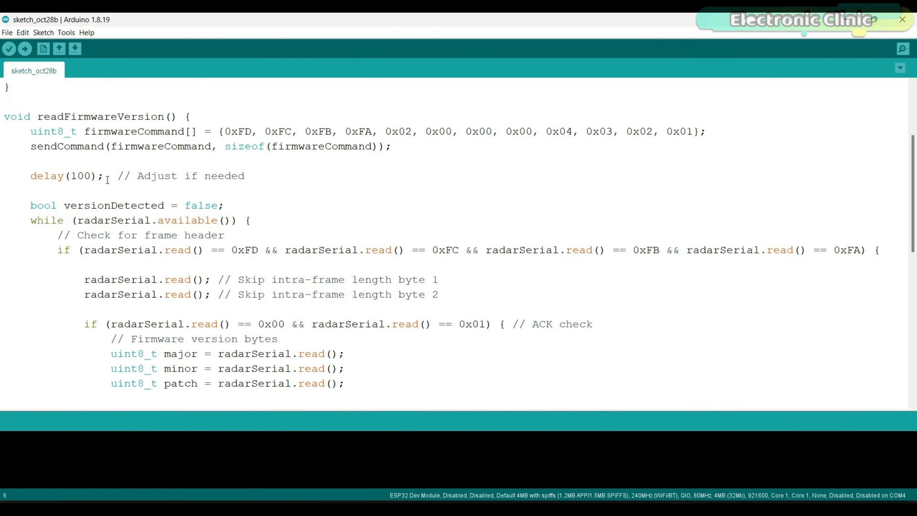
pyautogui.scroll(-3)
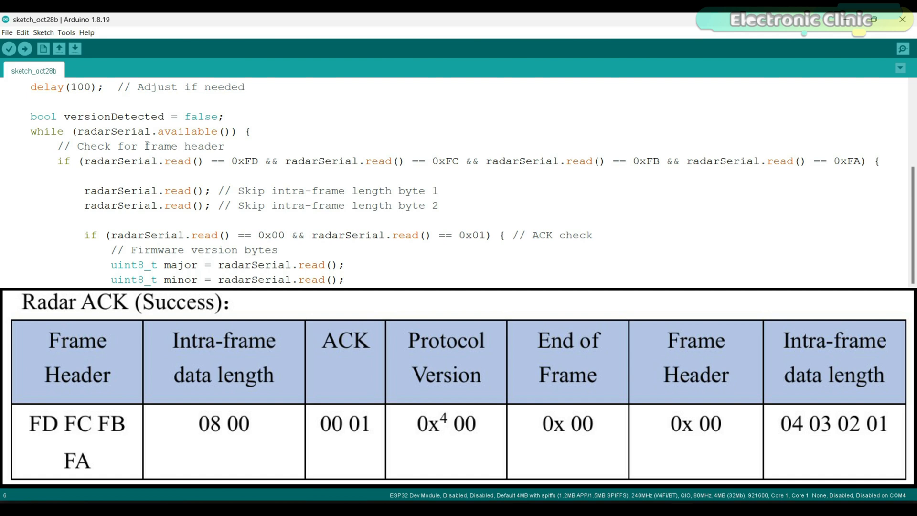
pyautogui.moveTo(300, 161)
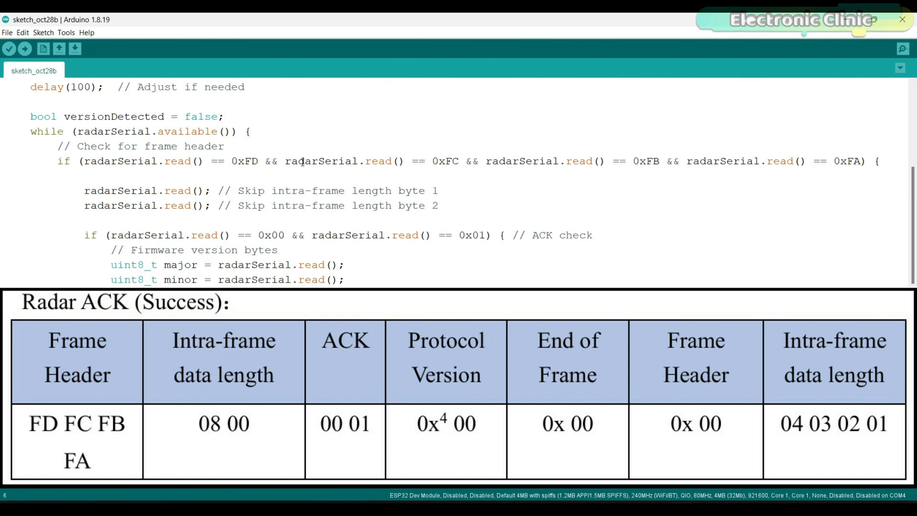
pyautogui.moveTo(251, 163)
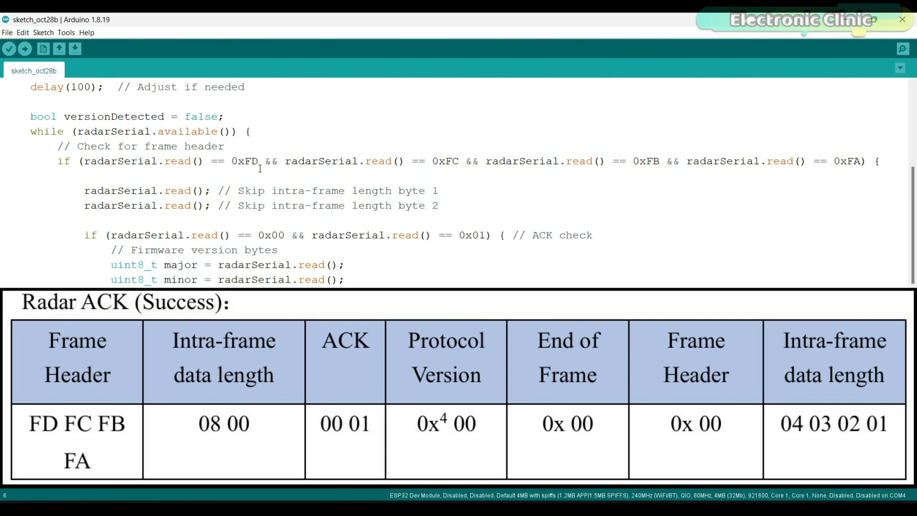
pyautogui.moveTo(223, 207)
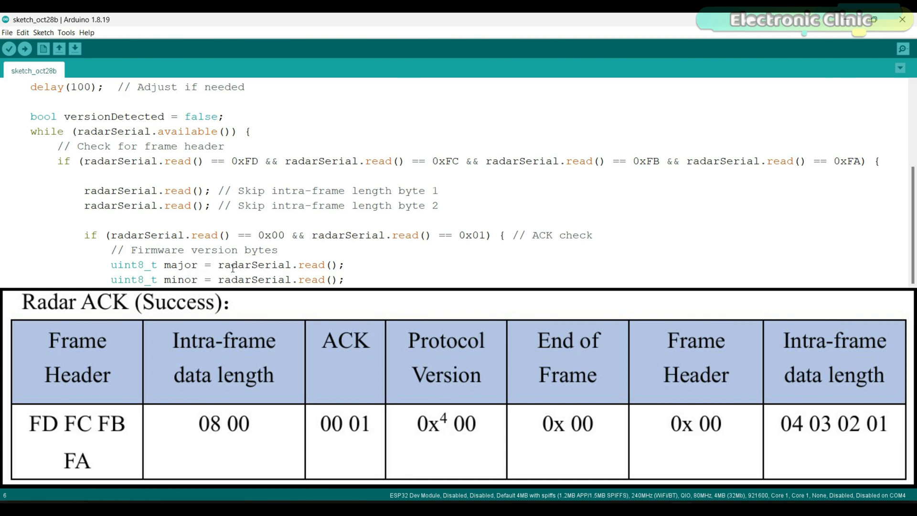
pyautogui.moveTo(276, 256)
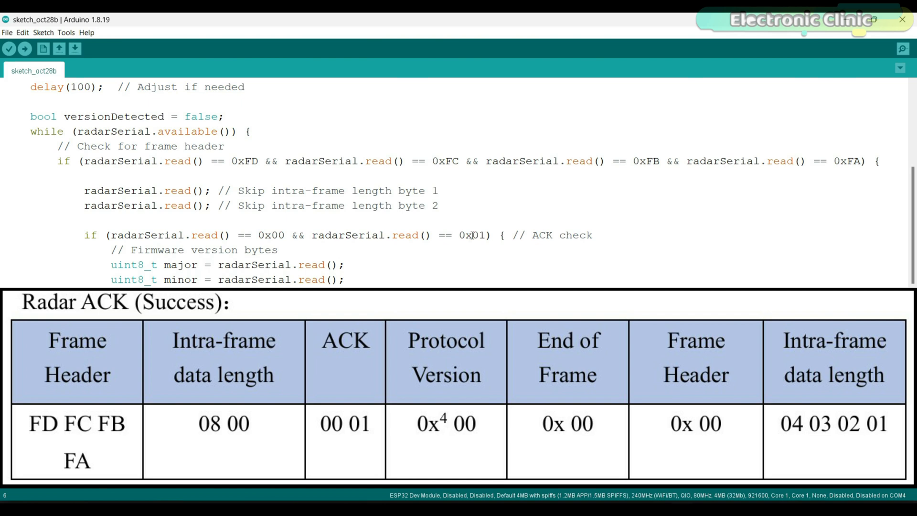
pyautogui.scroll(-3)
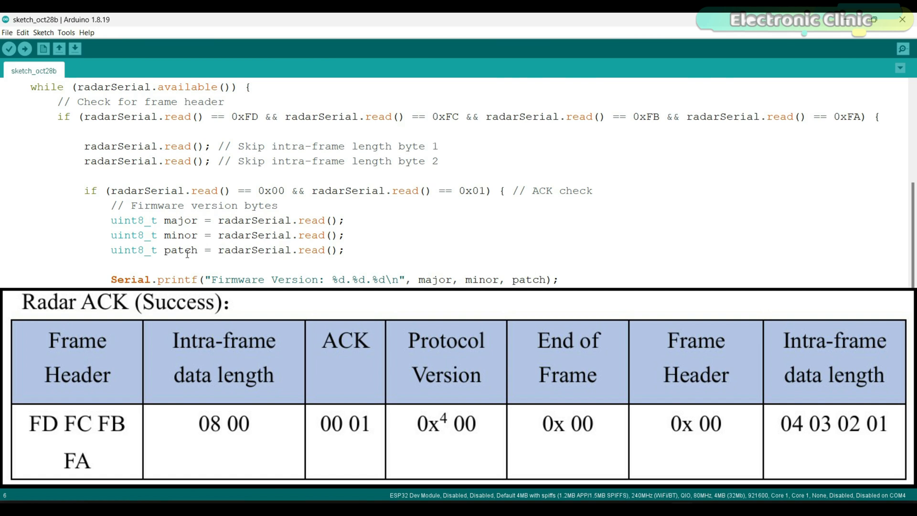
pyautogui.scroll(-3)
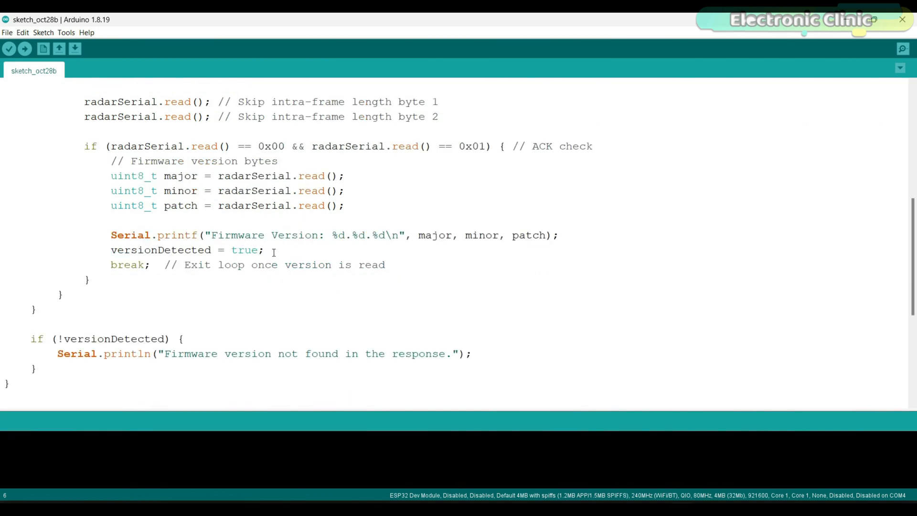
pyautogui.scroll(-3)
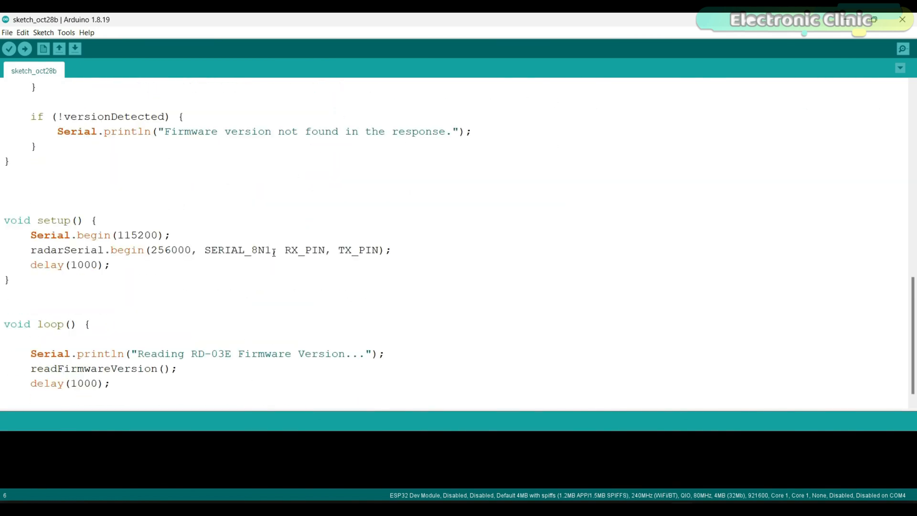
pyautogui.click(65, 32)
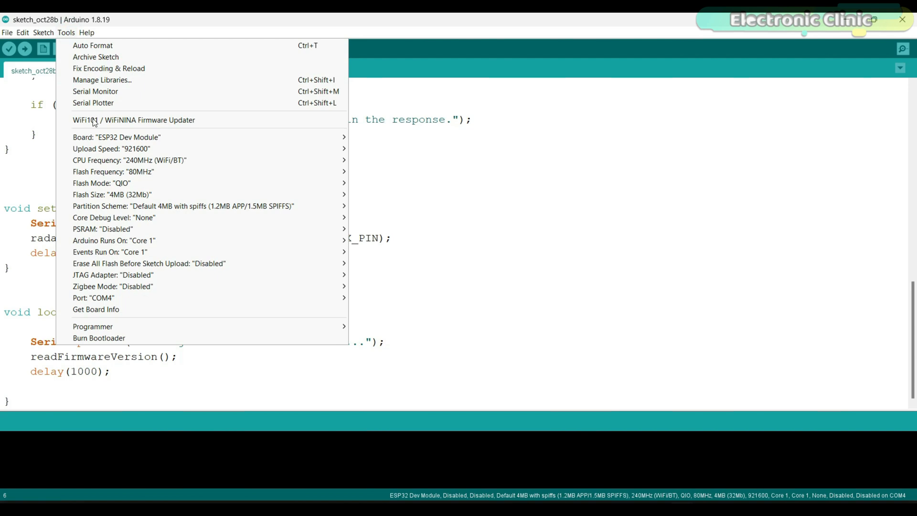
pyautogui.click(116, 137)
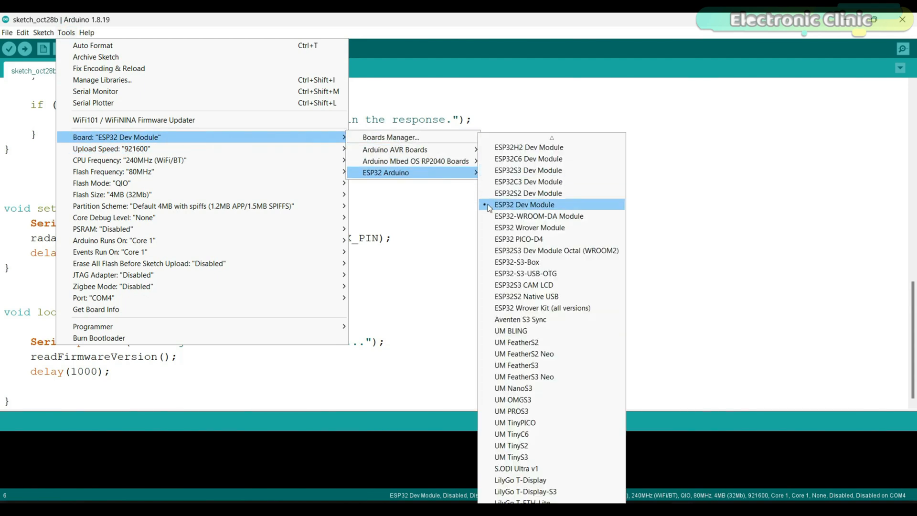
pyautogui.moveTo(92, 46)
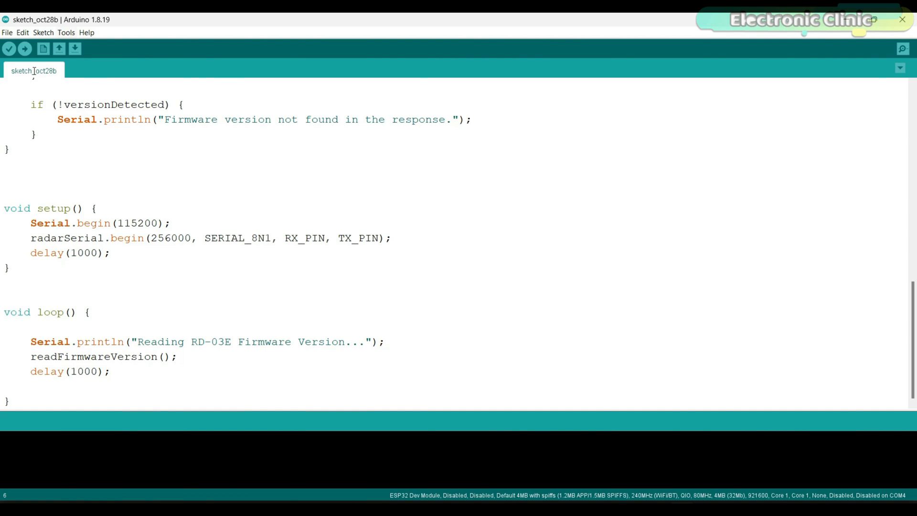
# Upload the firmware sketch to the ESP32 and see Firmware Version 1.0.4 in Serial Monitor
pyautogui.click(26, 49)
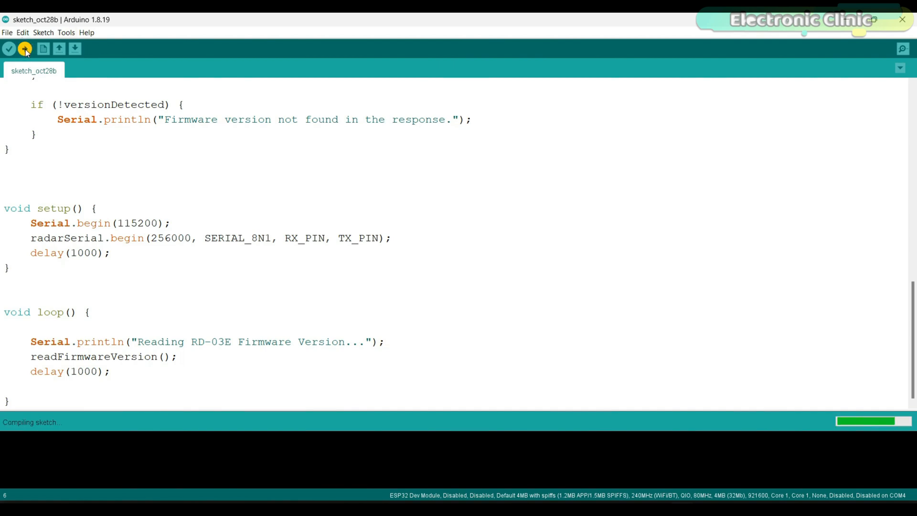
pyautogui.click(24, 49)
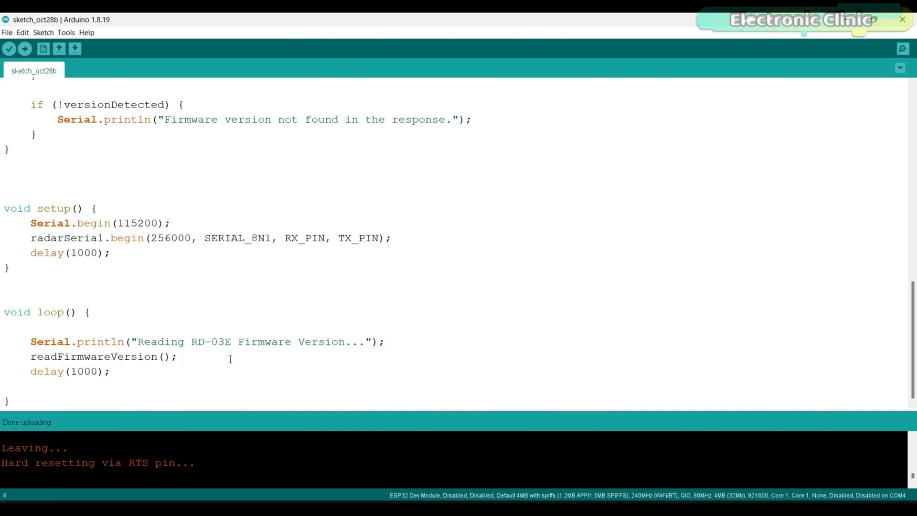
pyautogui.click(902, 49)
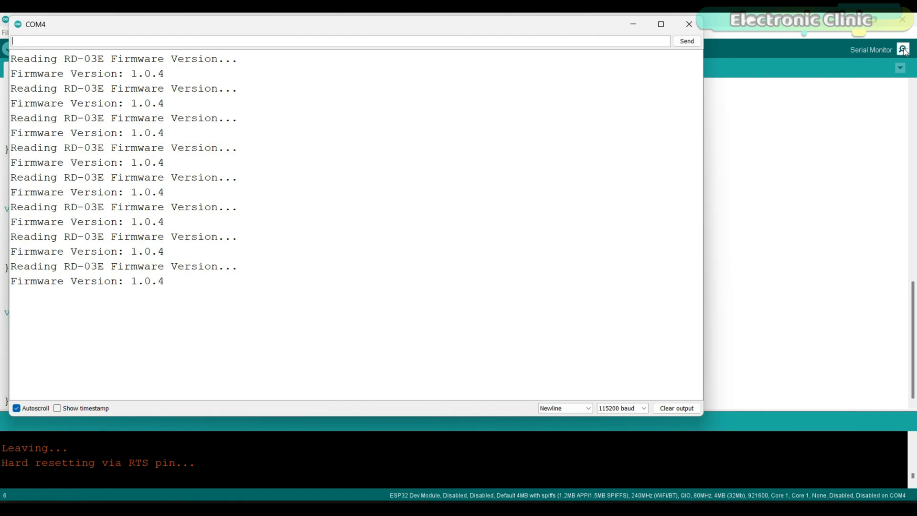
pyautogui.click(688, 24)
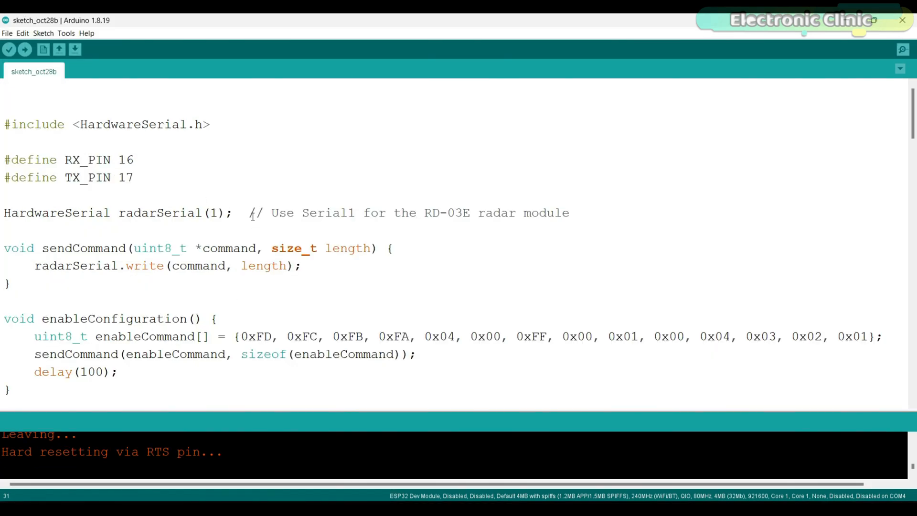
pyautogui.moveTo(240, 226)
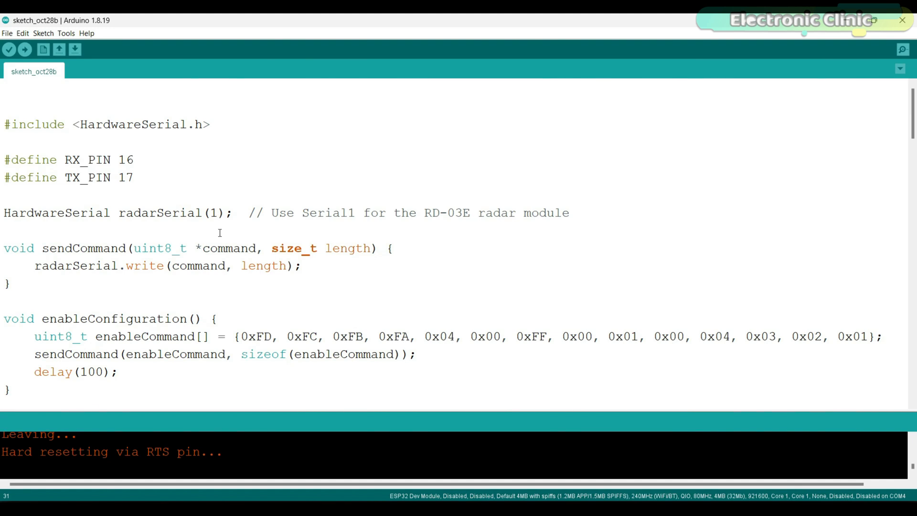
pyautogui.moveTo(234, 204)
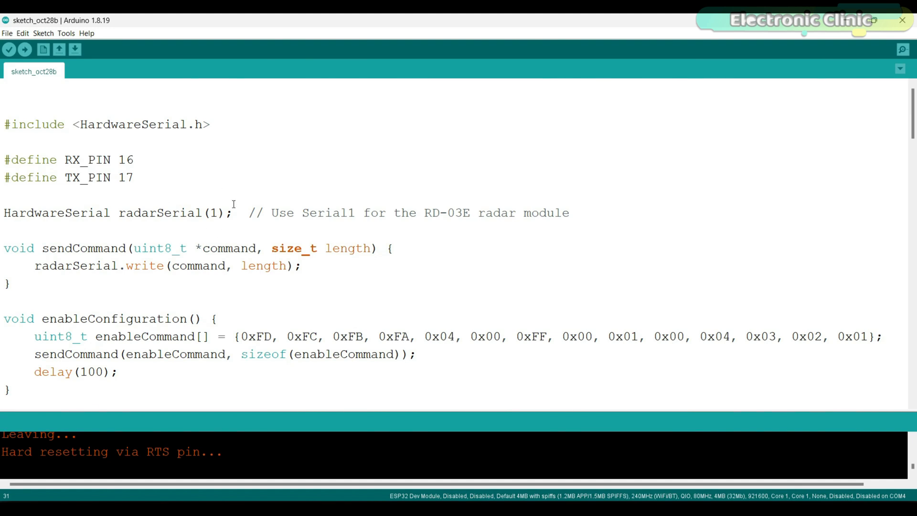
pyautogui.moveTo(85, 202)
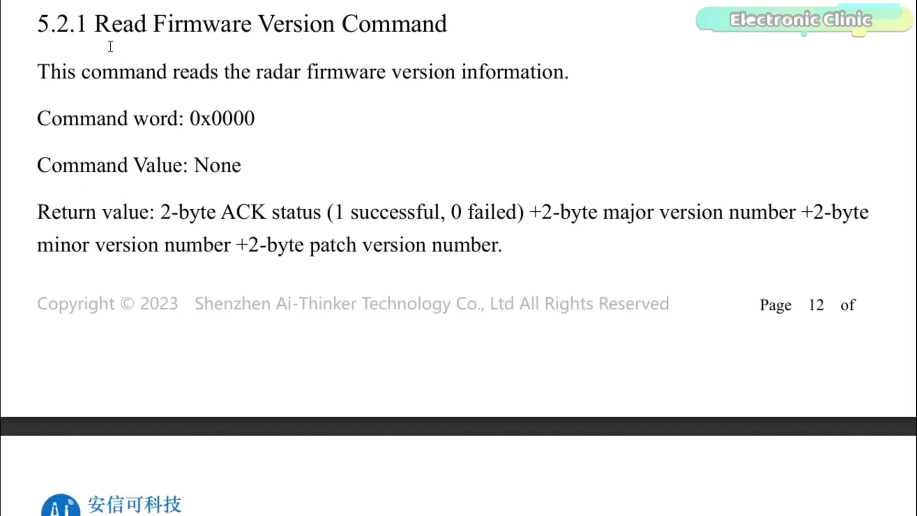
pyautogui.moveTo(395, 279)
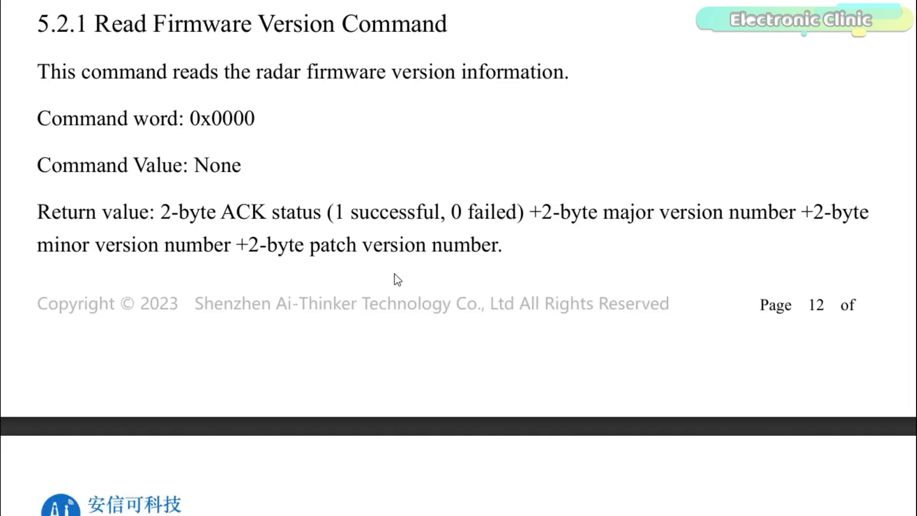
# Scroll the manual from 5.2.1 Read Firmware Version to 5.2.3 End Configuration Command
pyautogui.scroll(-3)
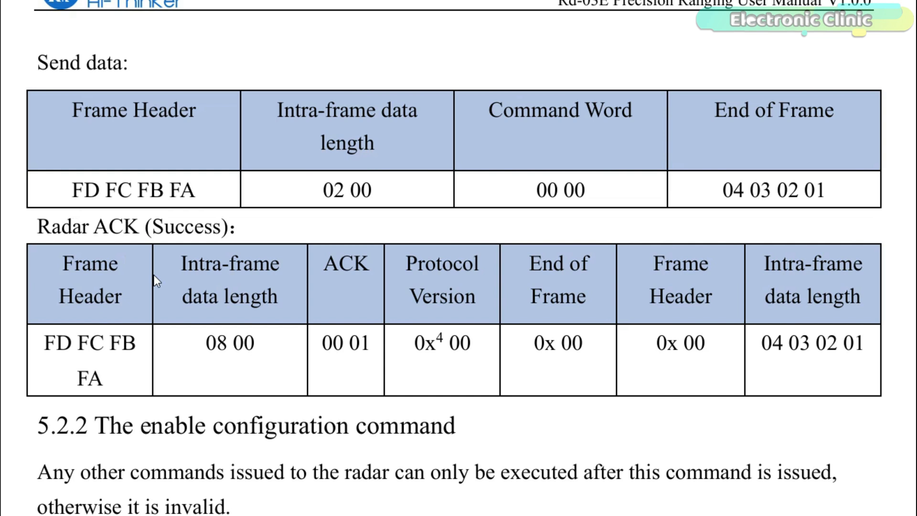
pyautogui.scroll(-3)
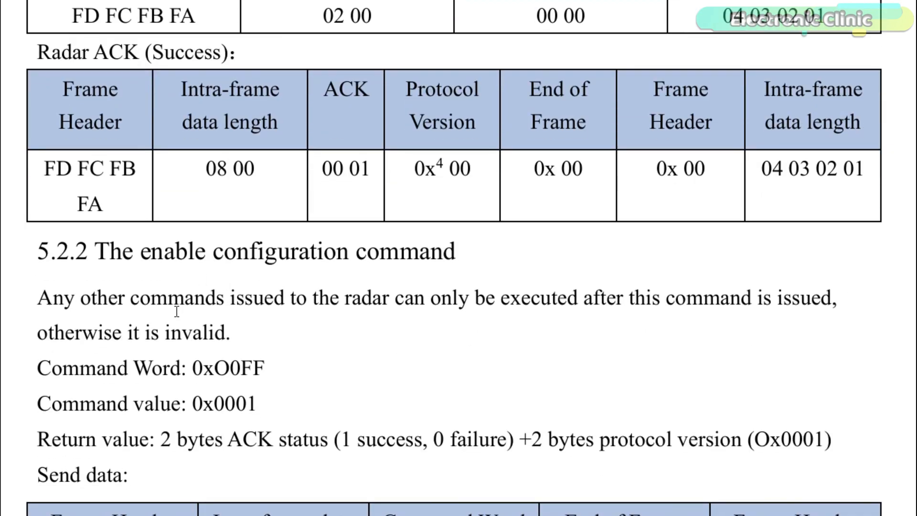
pyautogui.scroll(-3)
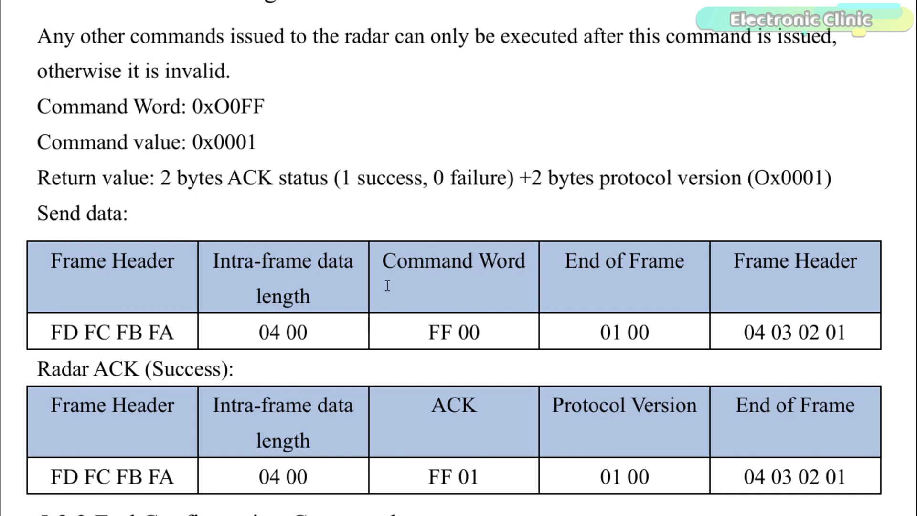
pyautogui.scroll(-3)
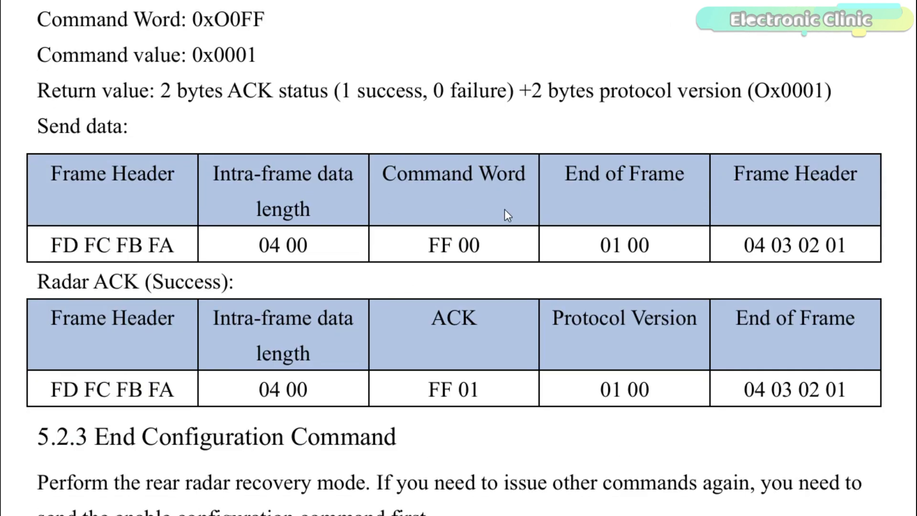
pyautogui.scroll(-3)
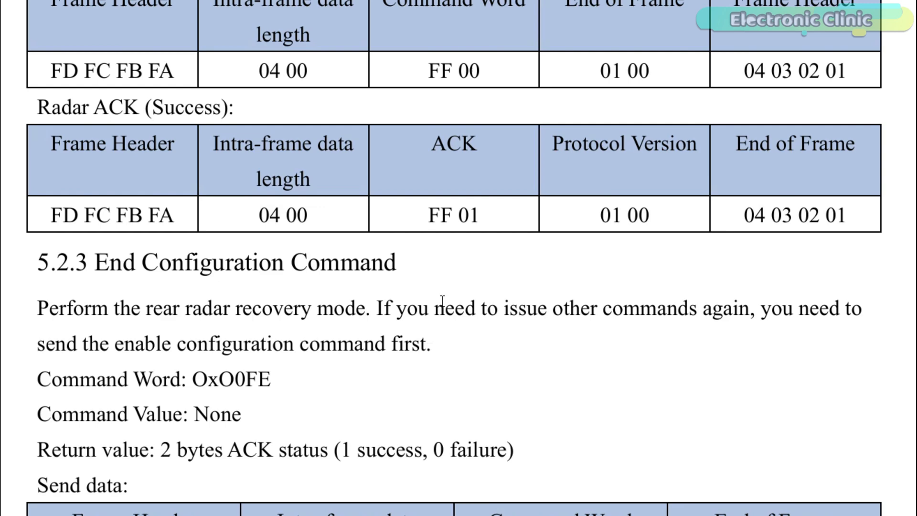
pyautogui.scroll(-3)
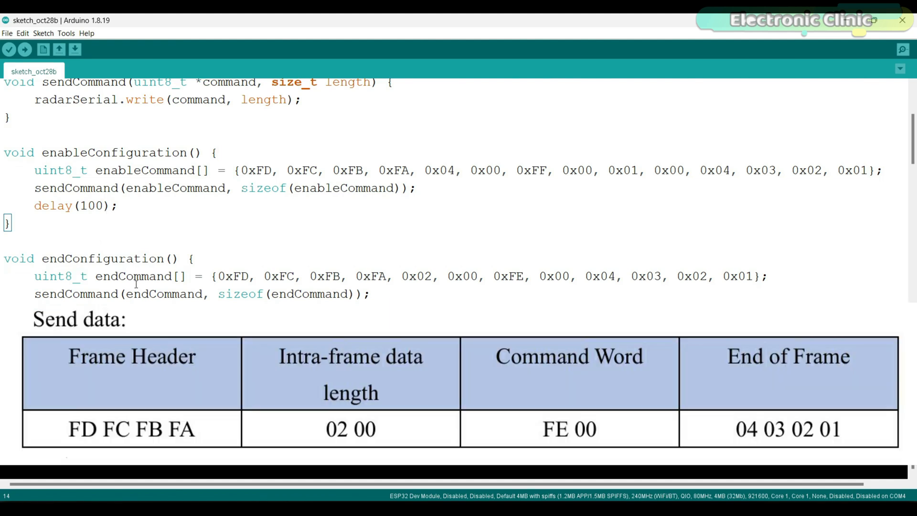
# Scroll setDistanceCalibration down to its enable-configuration ACK check
pyautogui.scroll(-3)
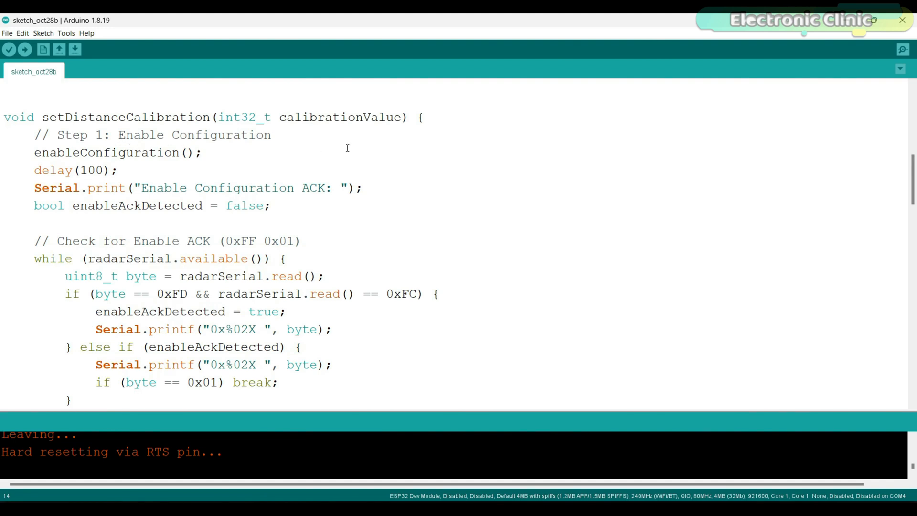
pyautogui.moveTo(304, 154)
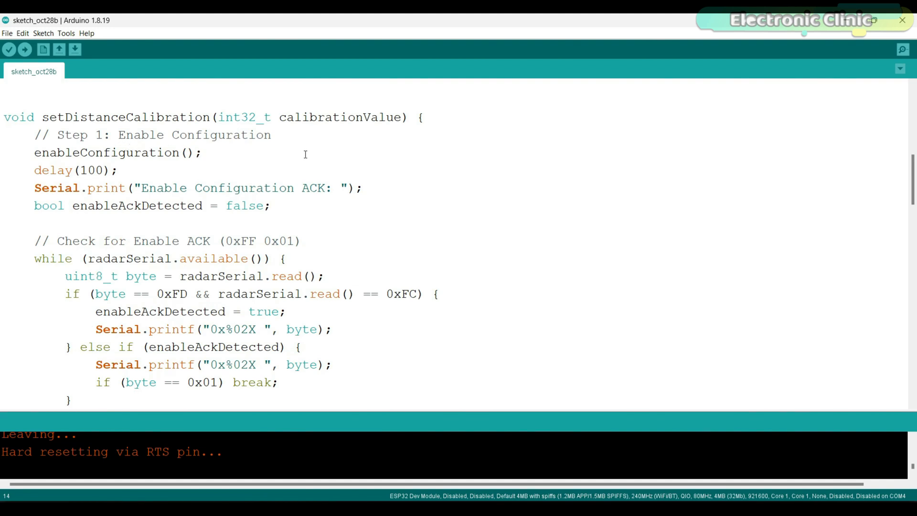
pyautogui.moveTo(313, 149)
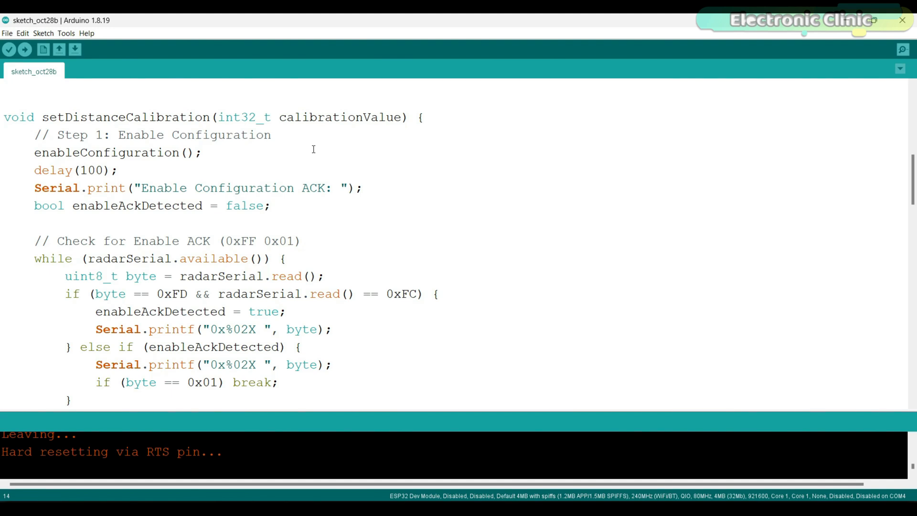
pyautogui.moveTo(270, 147)
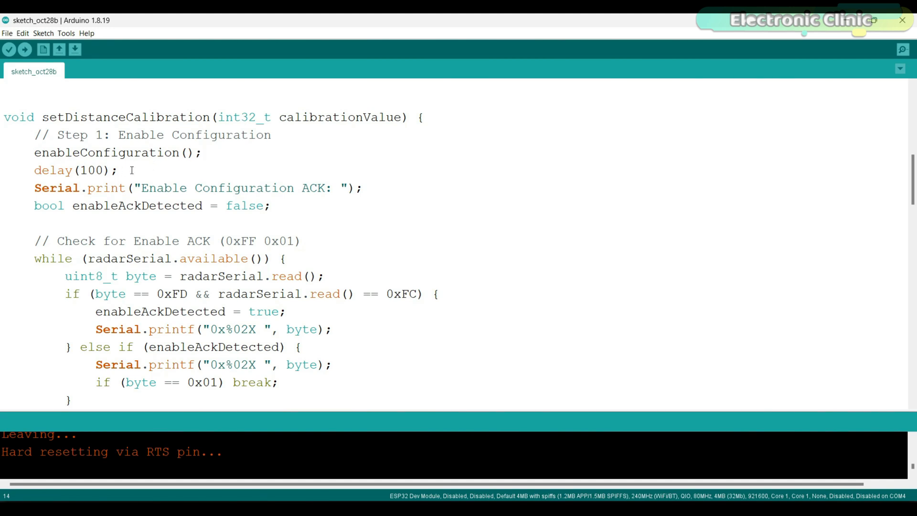
pyautogui.scroll(-3)
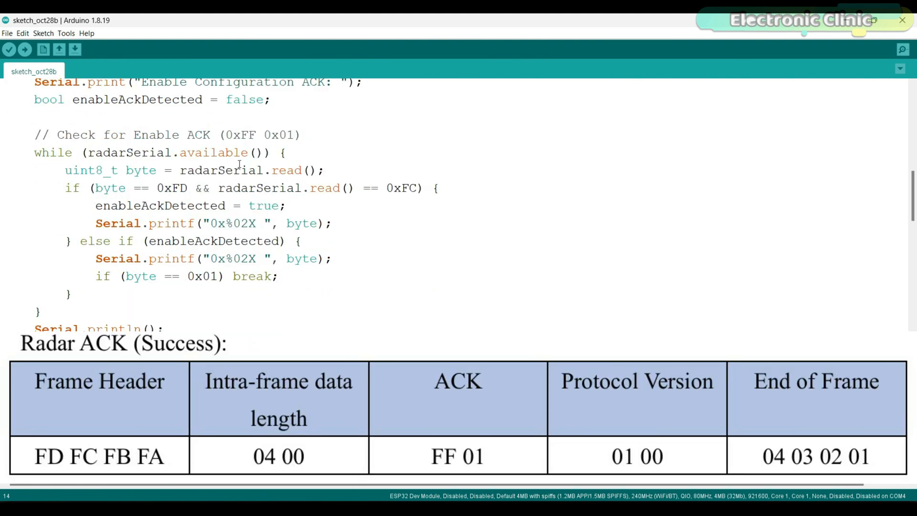
pyautogui.moveTo(298, 279)
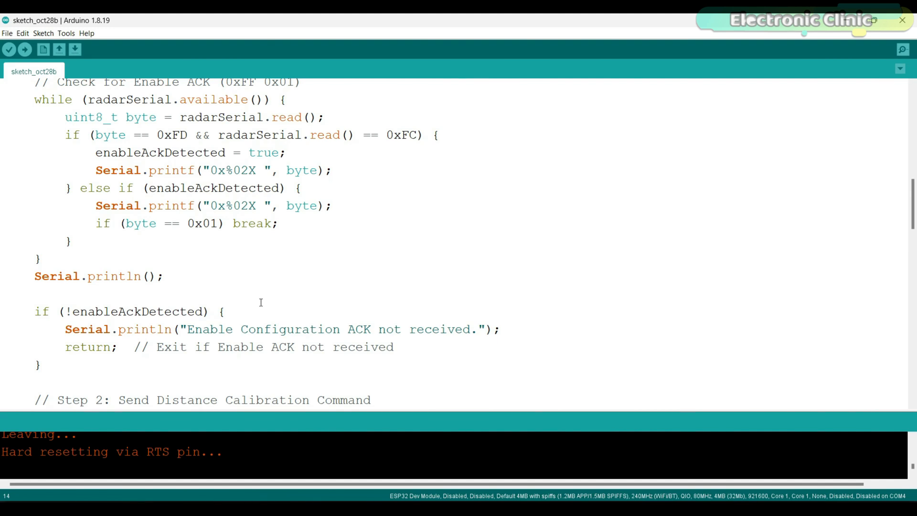
pyautogui.scroll(-3)
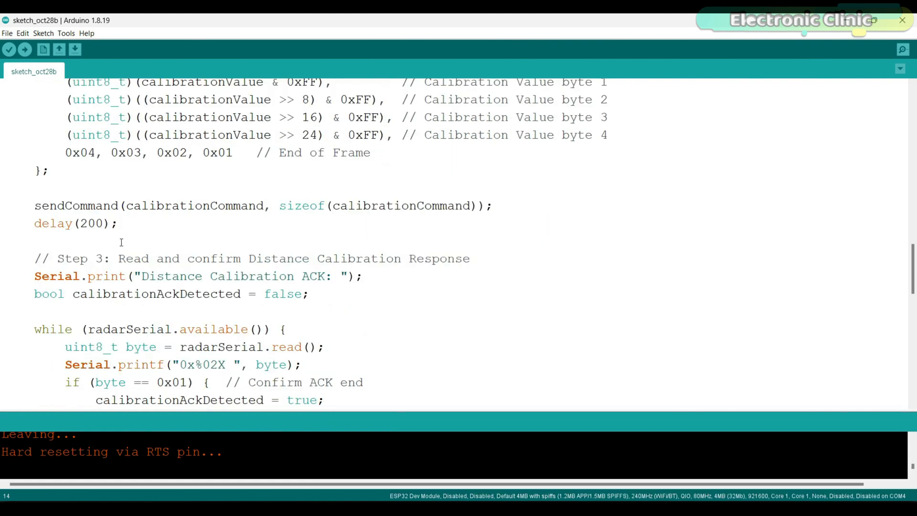
pyautogui.scroll(-3)
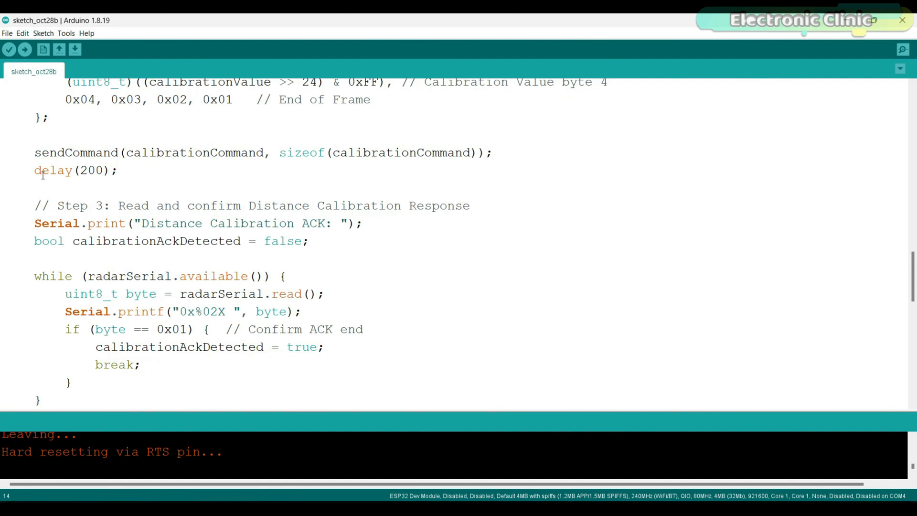
pyautogui.moveTo(139, 168)
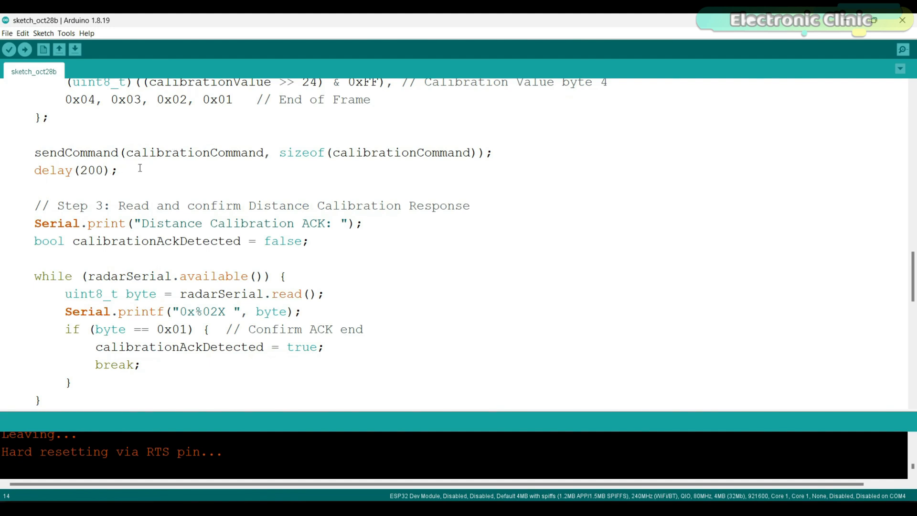
pyautogui.moveTo(114, 185)
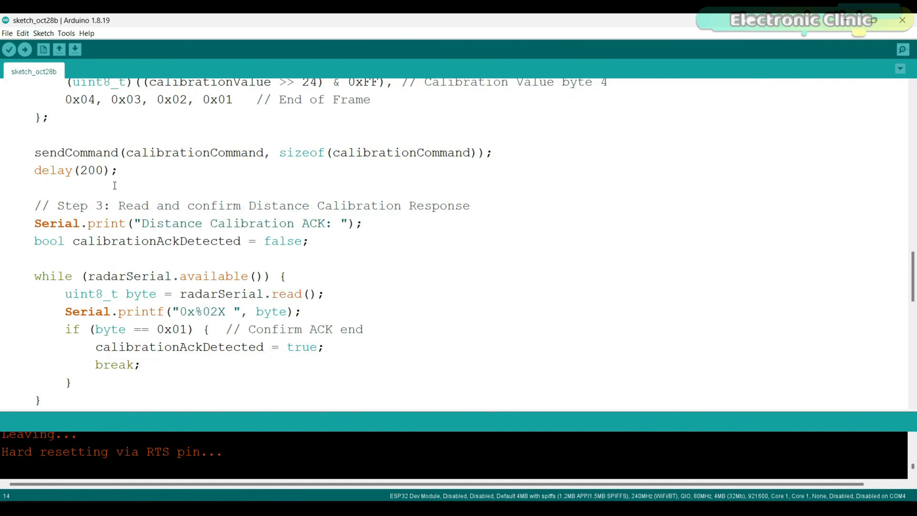
pyautogui.scroll(-3)
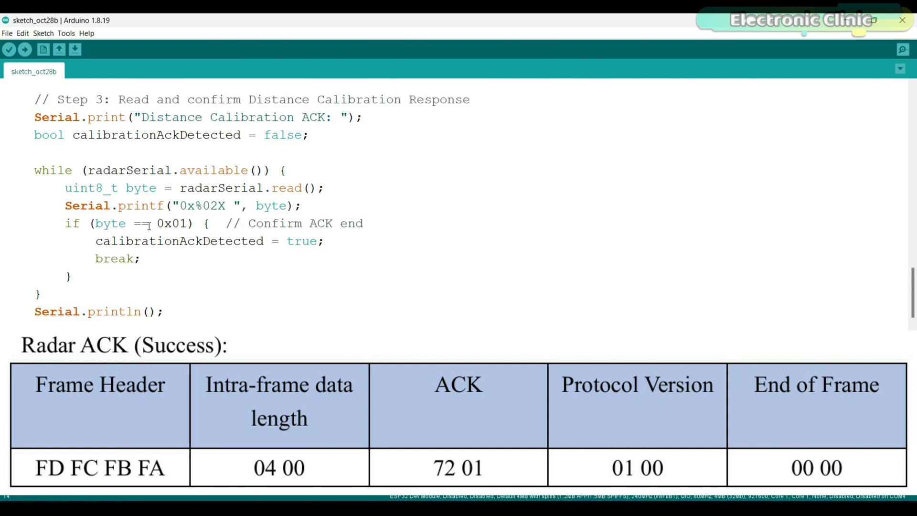
pyautogui.doubleClick(171, 223)
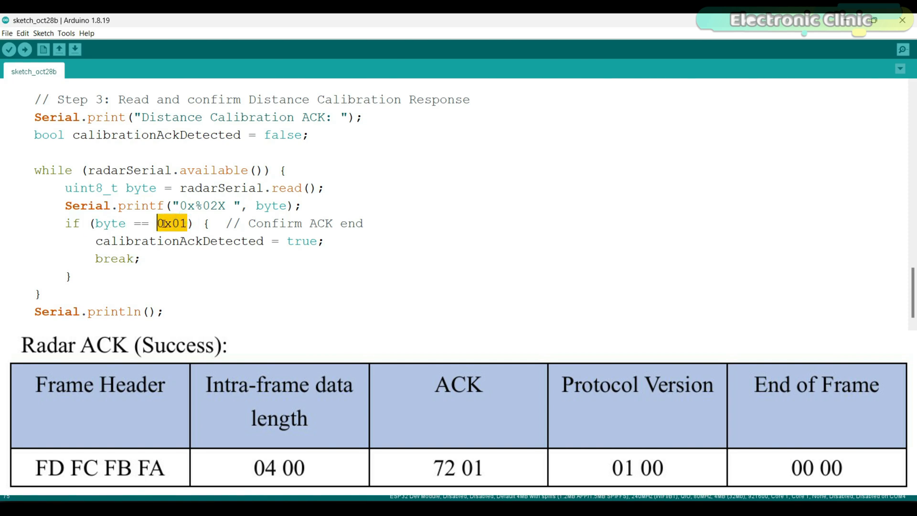
pyautogui.scroll(-3)
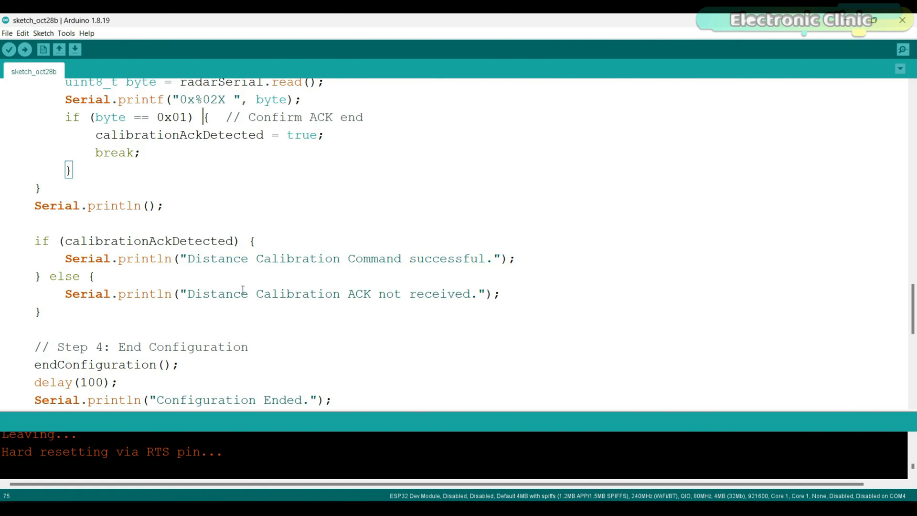
pyautogui.scroll(-3)
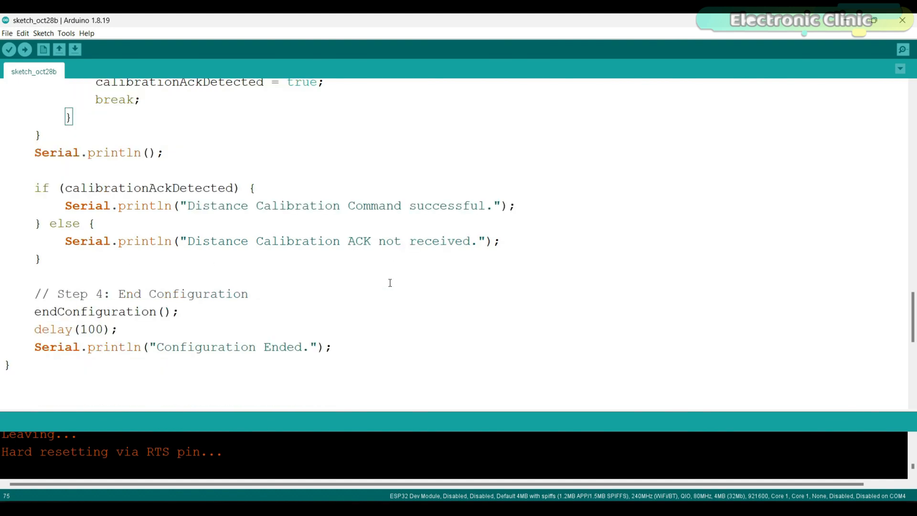
pyautogui.scroll(-3)
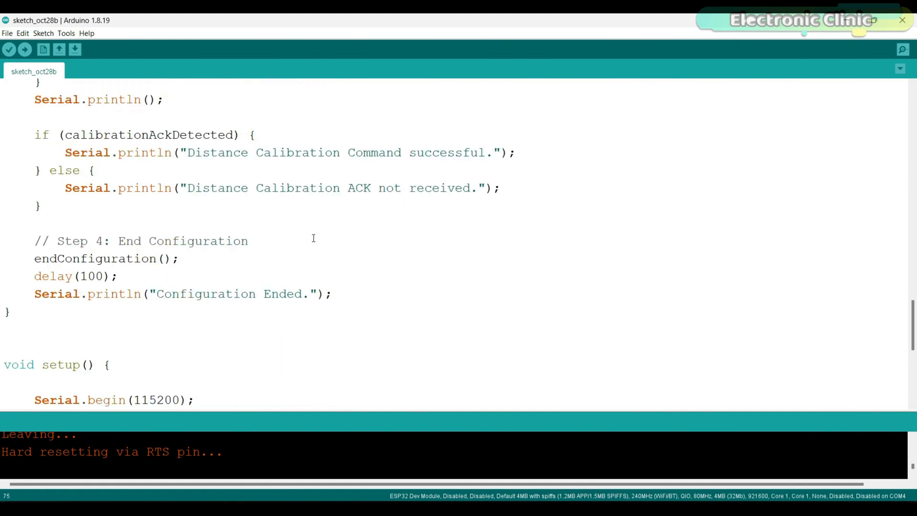
pyautogui.doubleClick(122, 258)
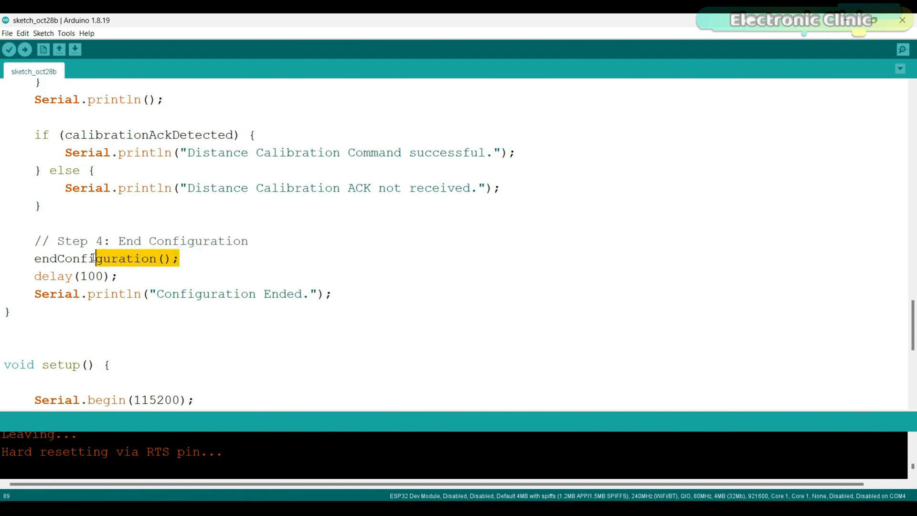
pyautogui.doubleClick(105, 259)
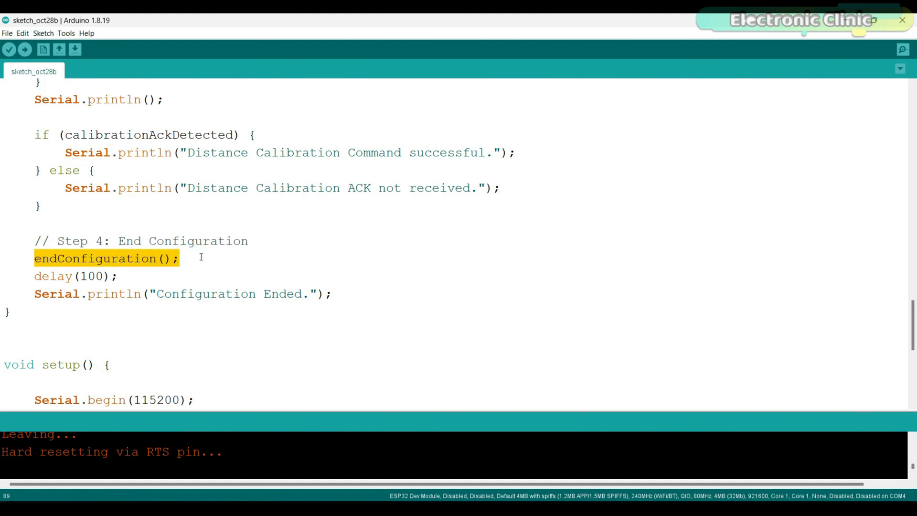
pyautogui.scroll(-3)
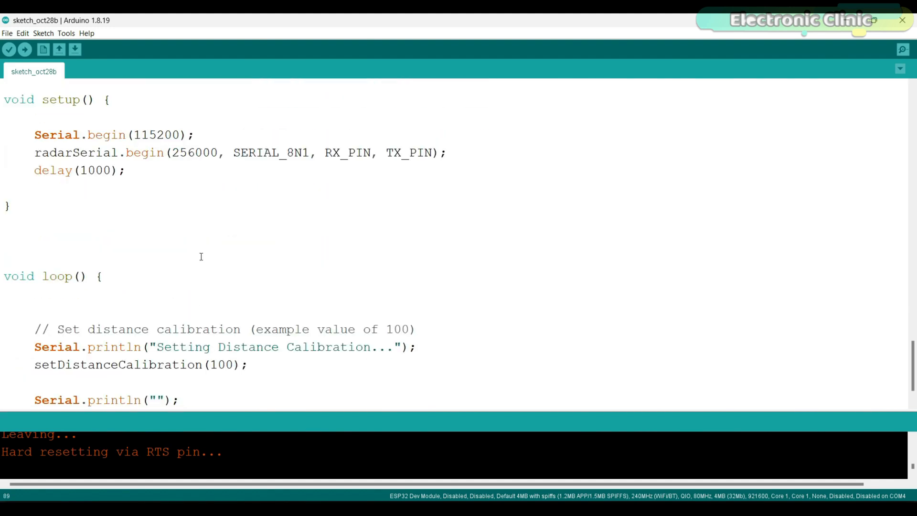
pyautogui.click(902, 49)
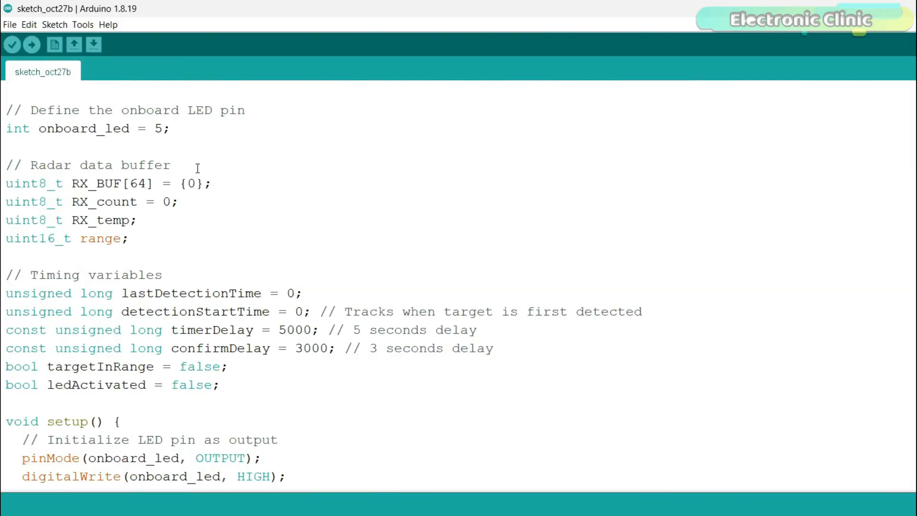
pyautogui.moveTo(230, 224)
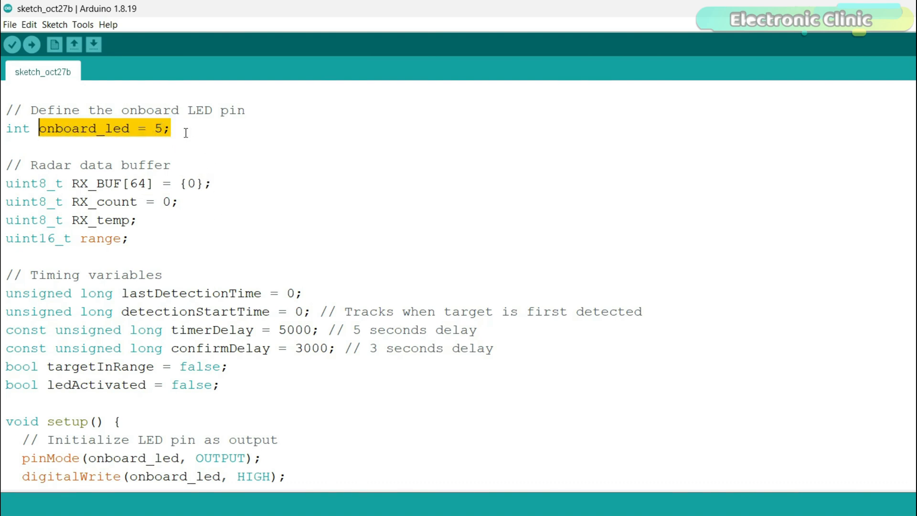
# Walk through sketch_oct27b's declarations, setup() and loop() frame reading and validation
pyautogui.click(226, 216)
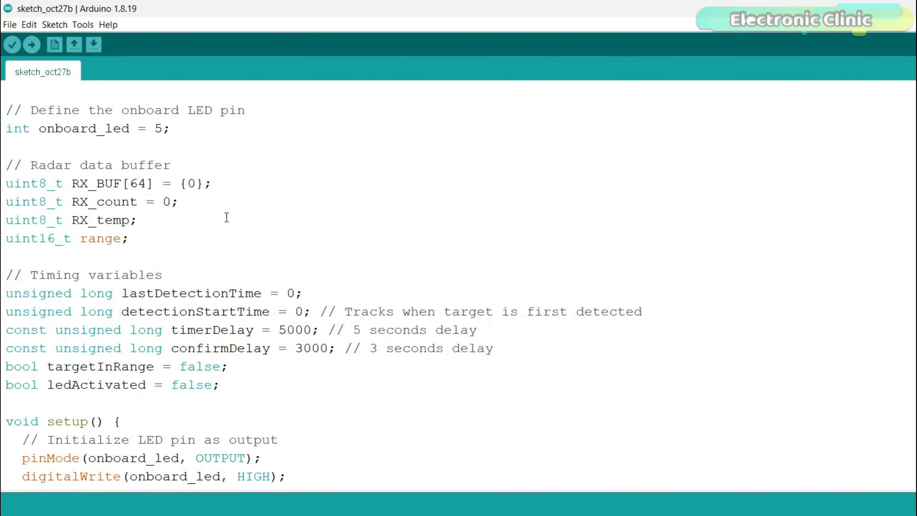
pyautogui.moveTo(245, 247)
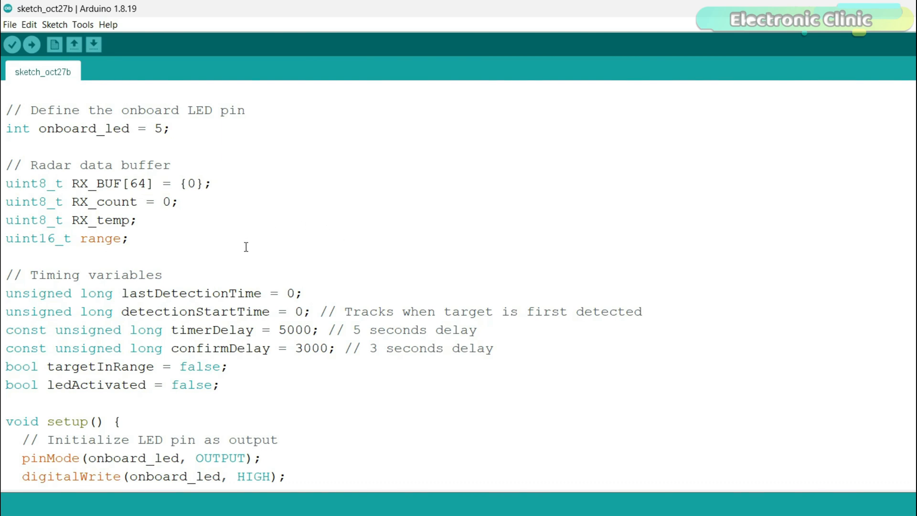
pyautogui.moveTo(270, 292)
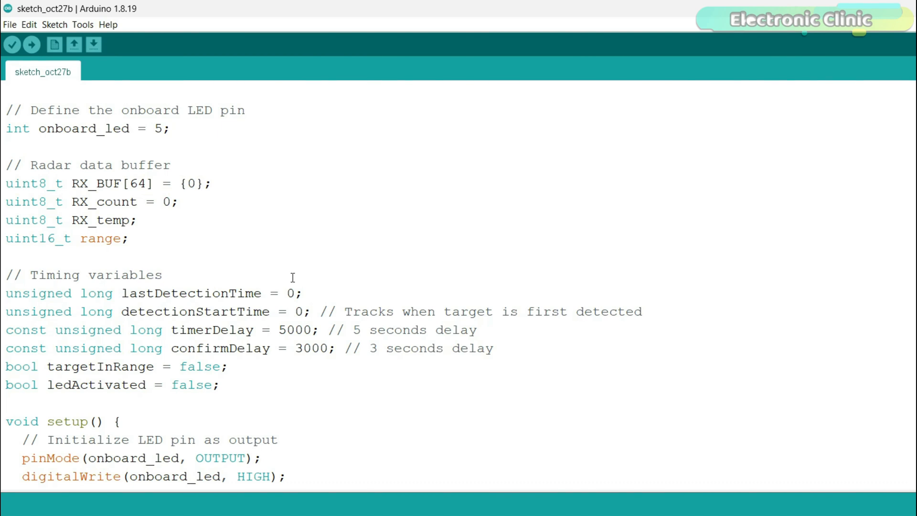
pyautogui.scroll(-3)
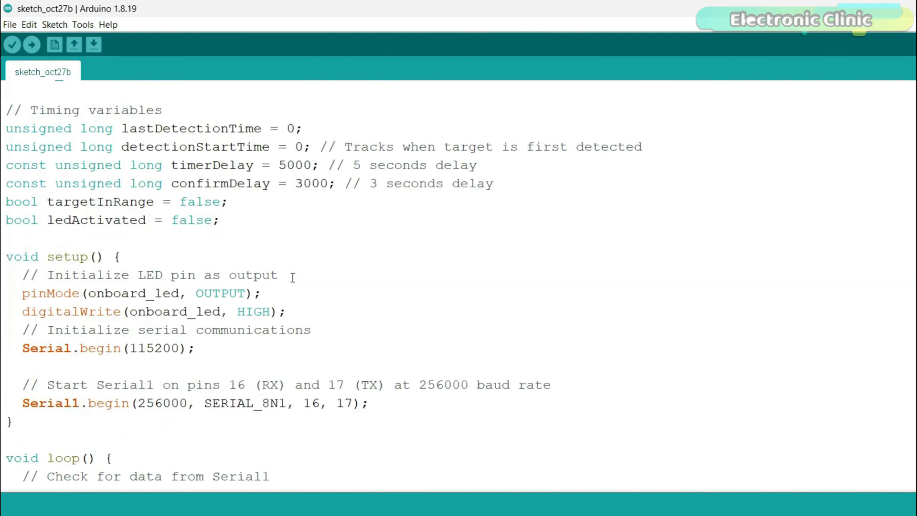
pyautogui.scroll(-3)
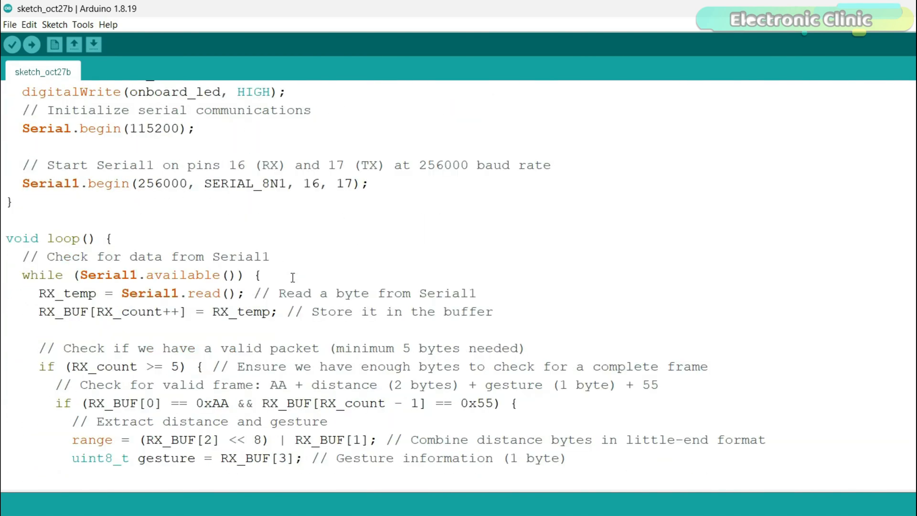
pyautogui.scroll(-3)
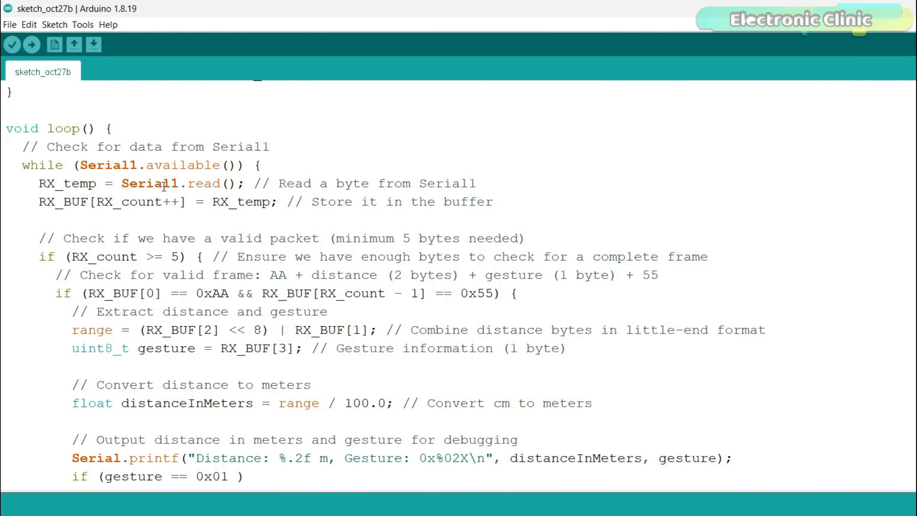
pyautogui.doubleClick(132, 202)
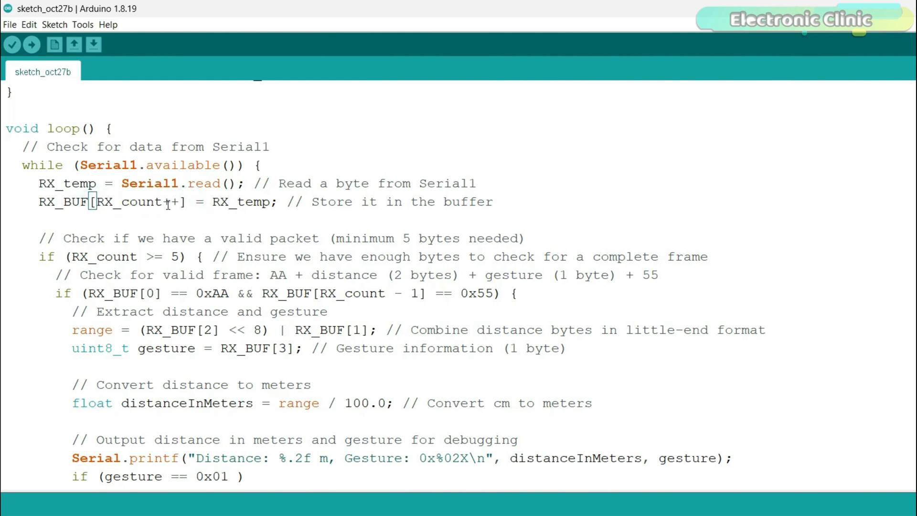
pyautogui.write('+')
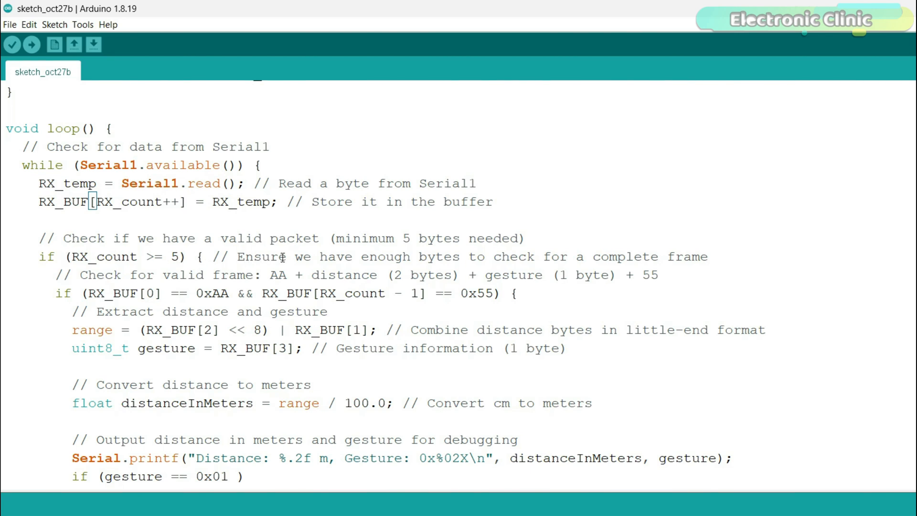
pyautogui.scroll(-3)
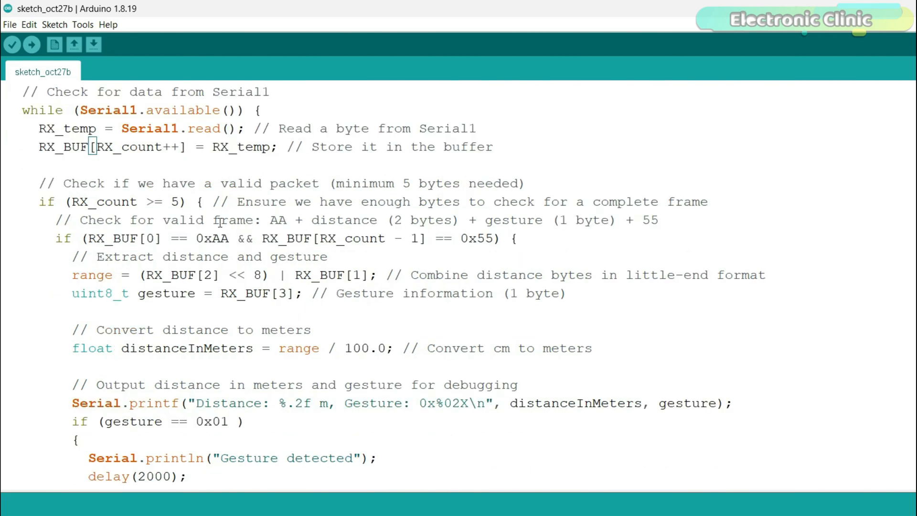
pyautogui.moveTo(671, 222)
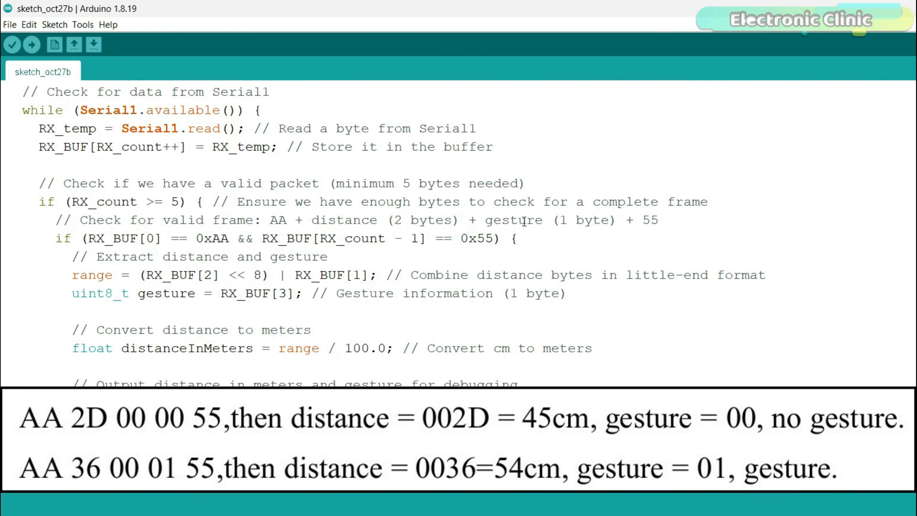
pyautogui.click(619, 220)
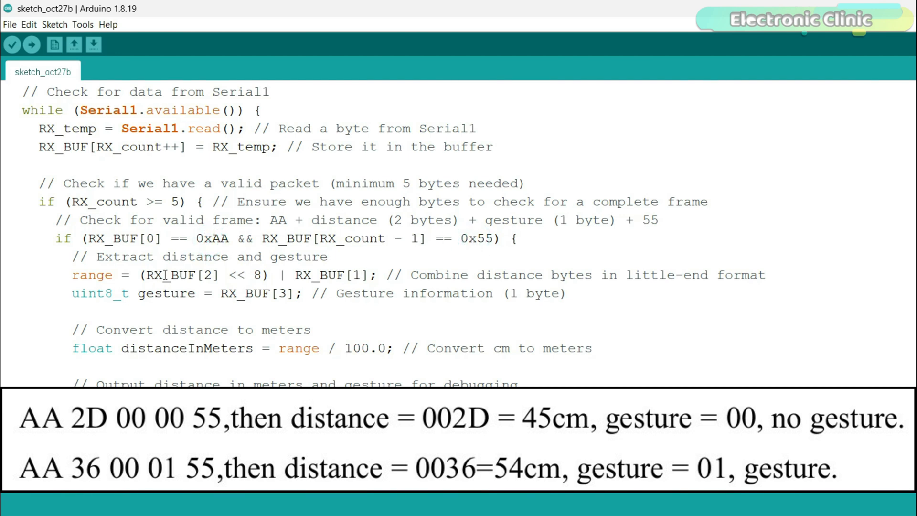
pyautogui.moveTo(300, 348)
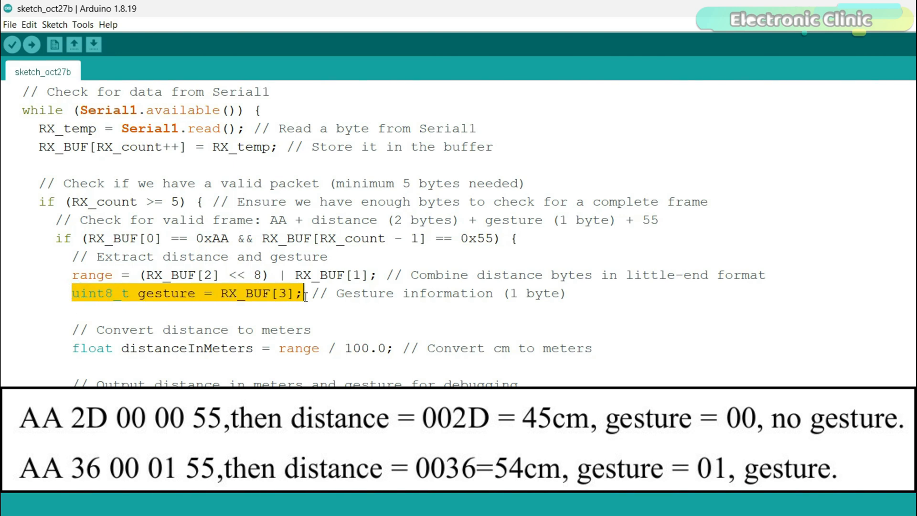
pyautogui.scroll(-3)
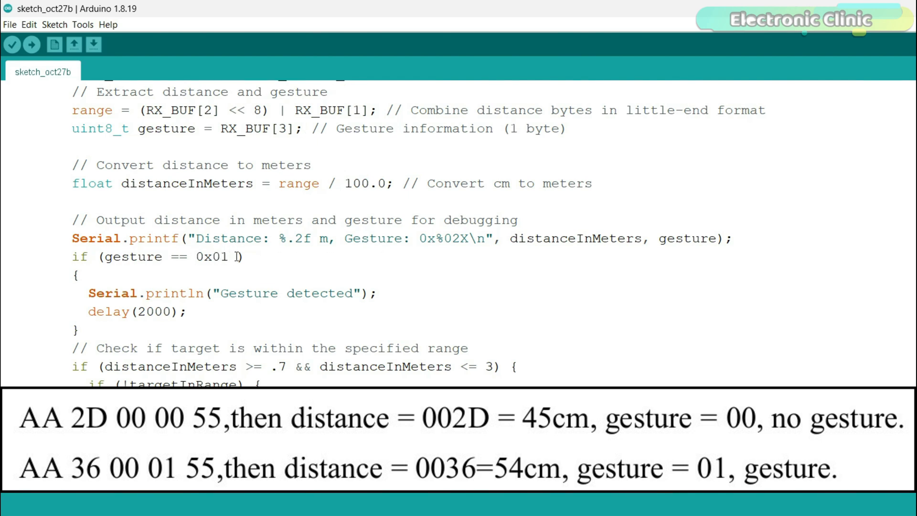
pyautogui.scroll(-3)
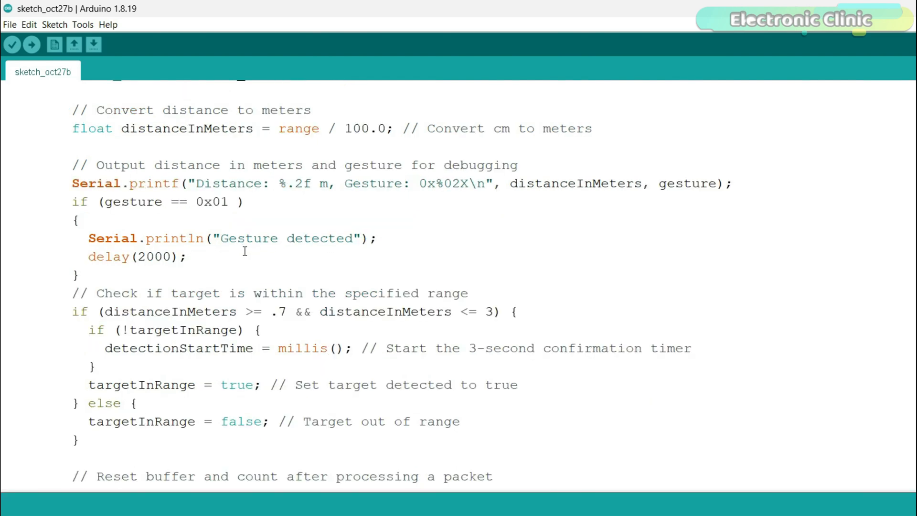
pyautogui.scroll(-3)
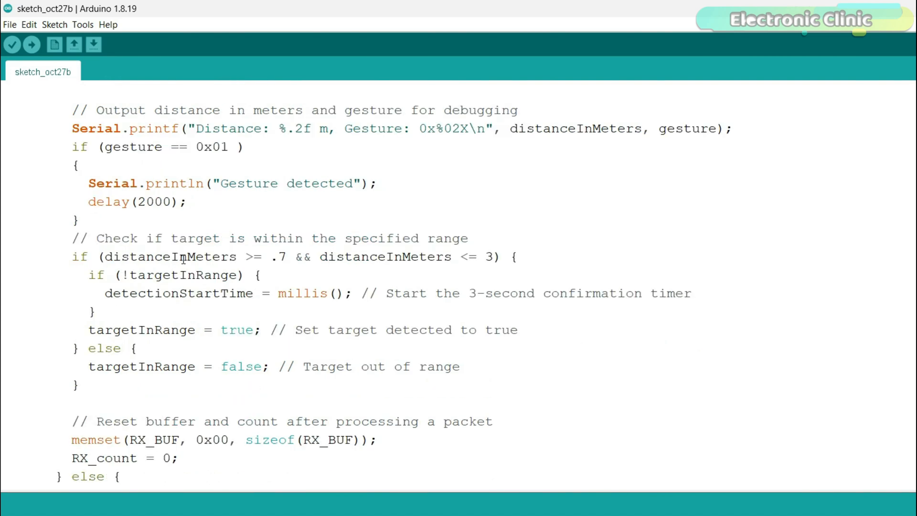
pyautogui.scroll(-3)
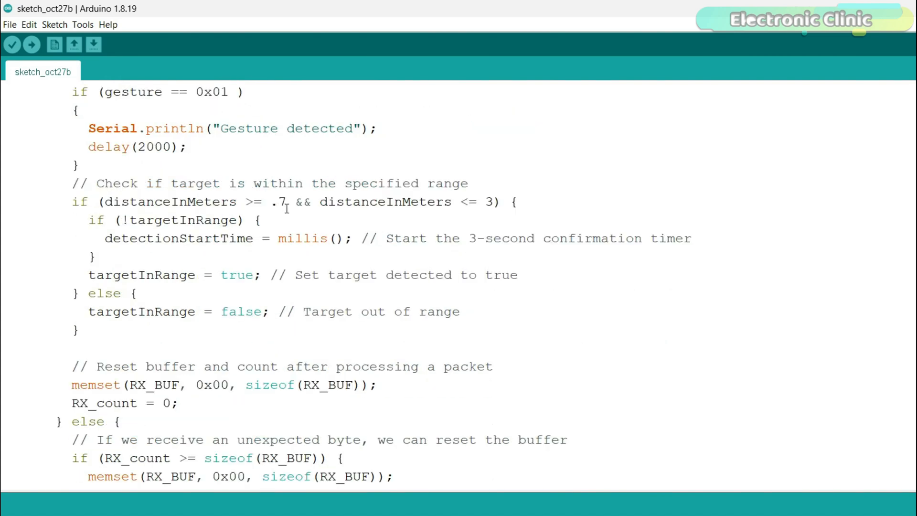
pyautogui.moveTo(383, 201)
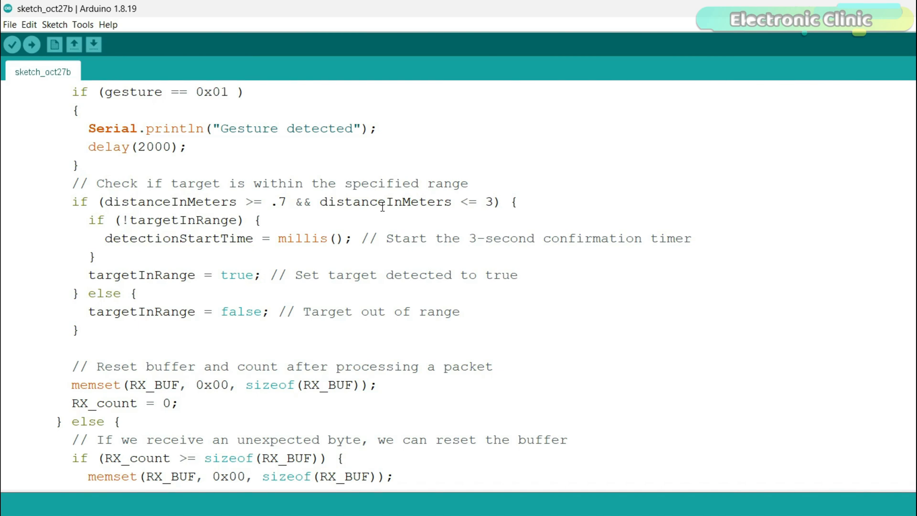
pyautogui.scroll(-3)
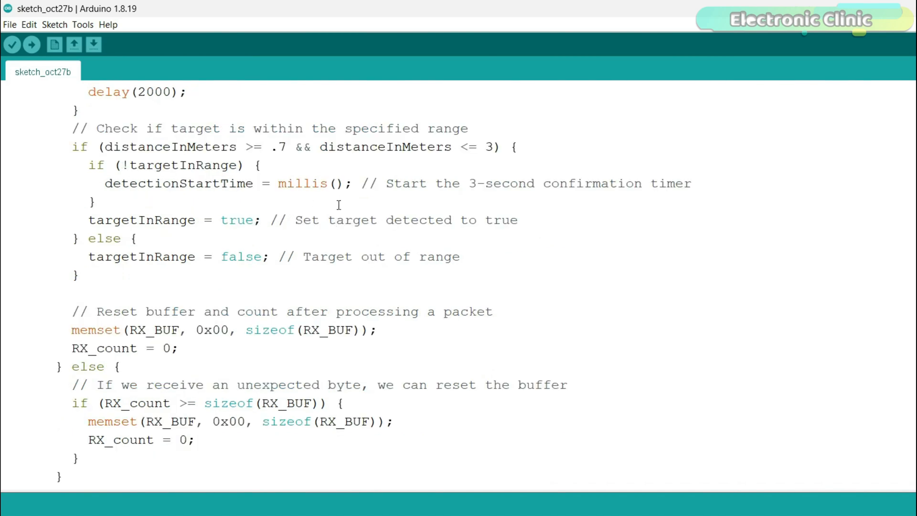
pyautogui.moveTo(472, 230)
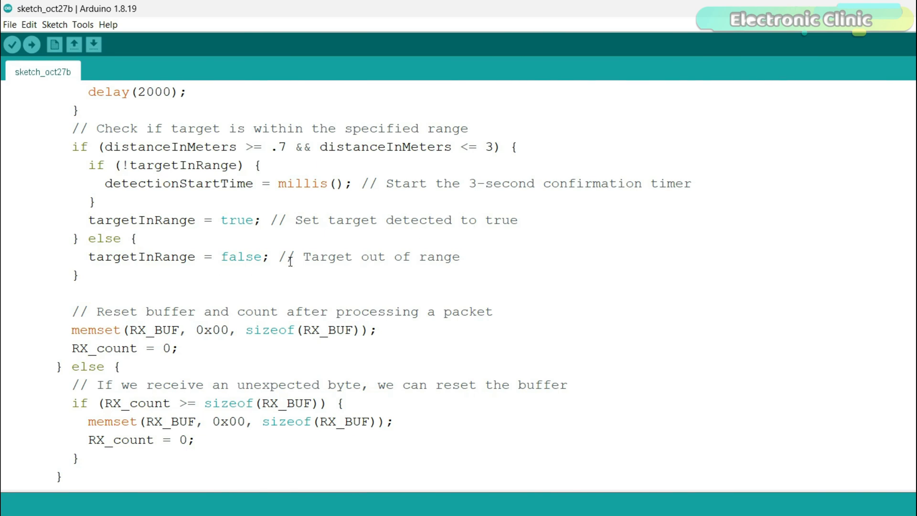
pyautogui.scroll(-3)
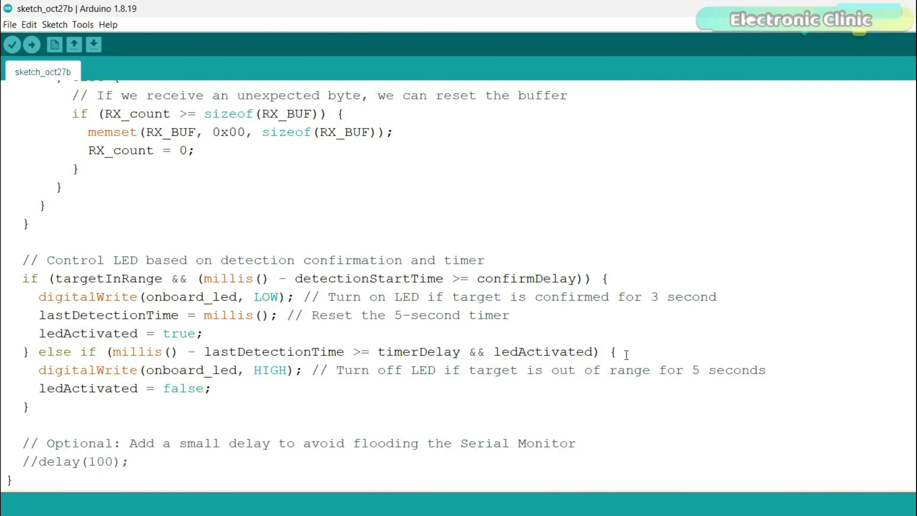
pyautogui.moveTo(607, 308)
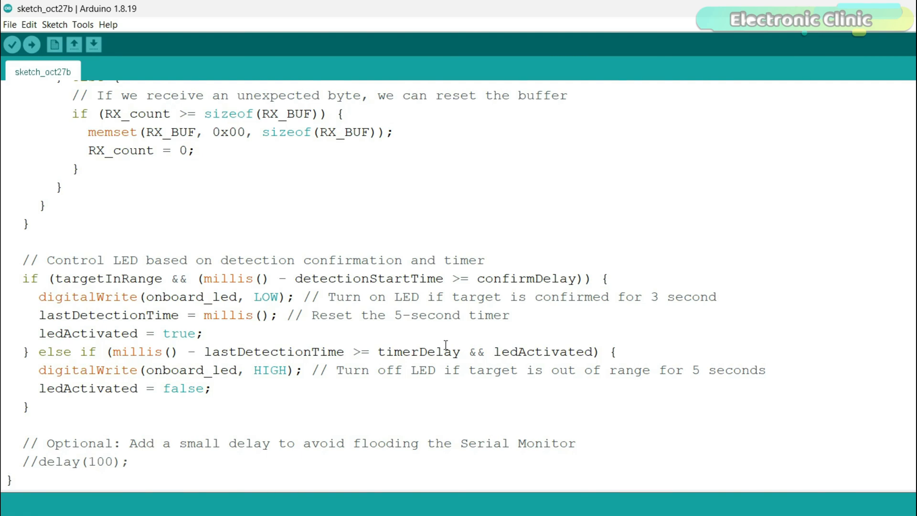
pyautogui.moveTo(544, 329)
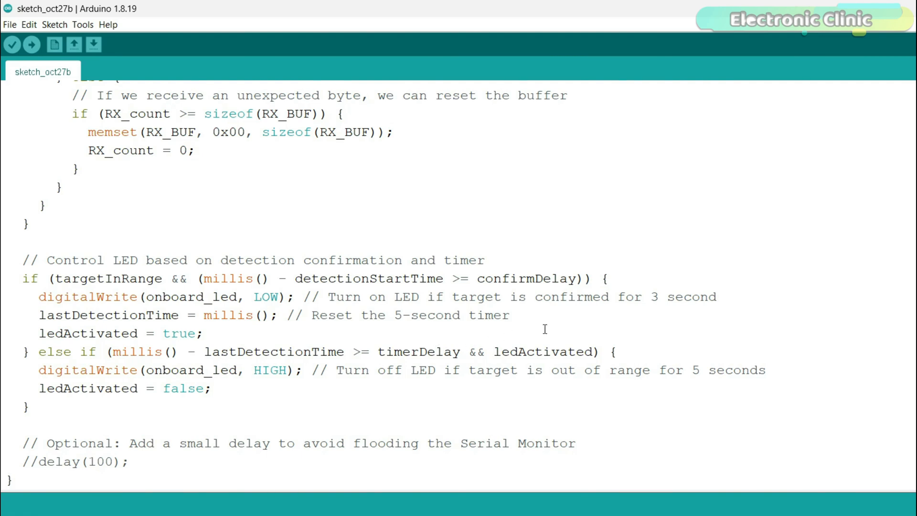
pyautogui.moveTo(583, 323)
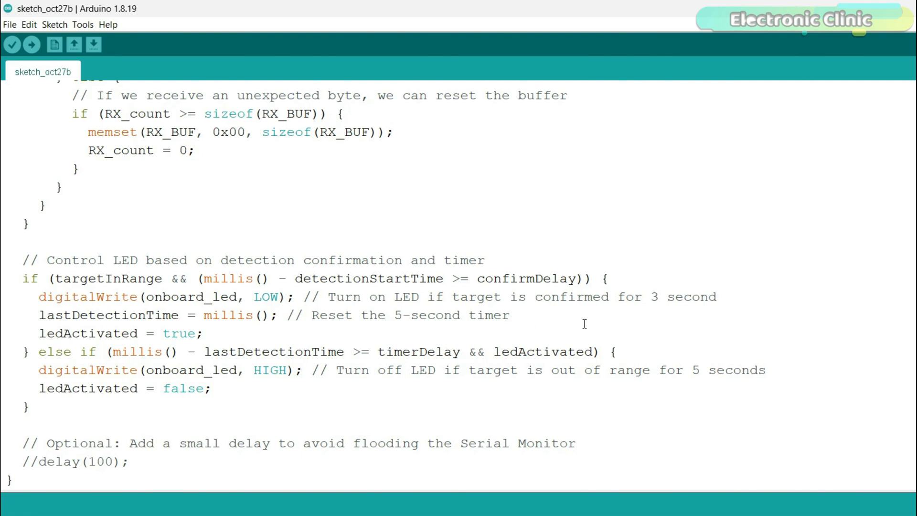
pyautogui.moveTo(638, 339)
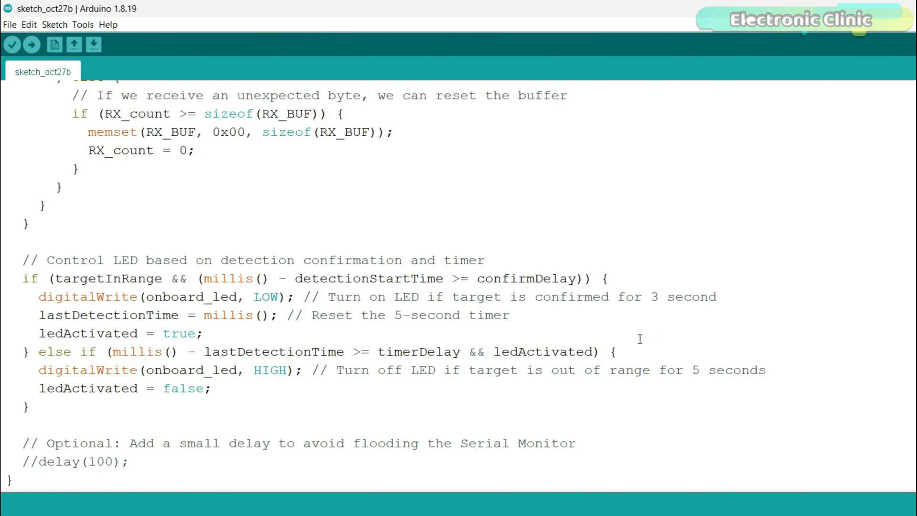
pyautogui.moveTo(572, 354)
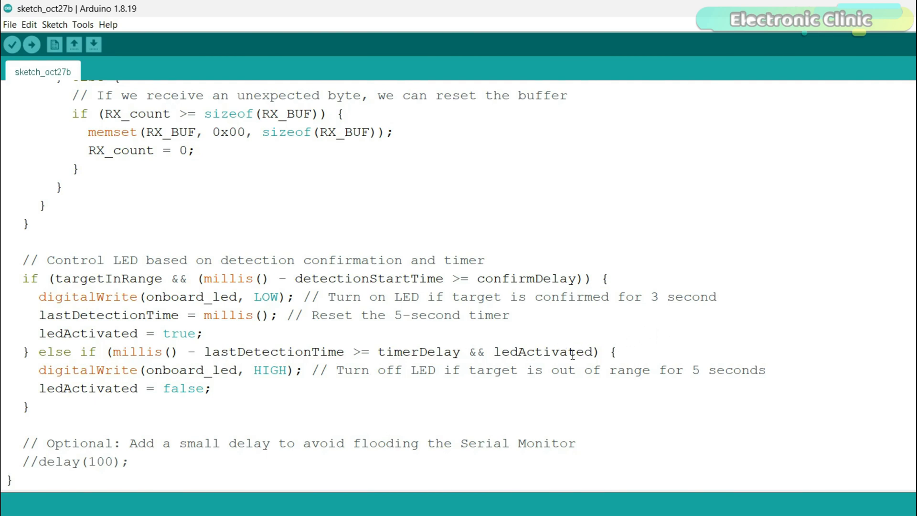
pyautogui.moveTo(682, 379)
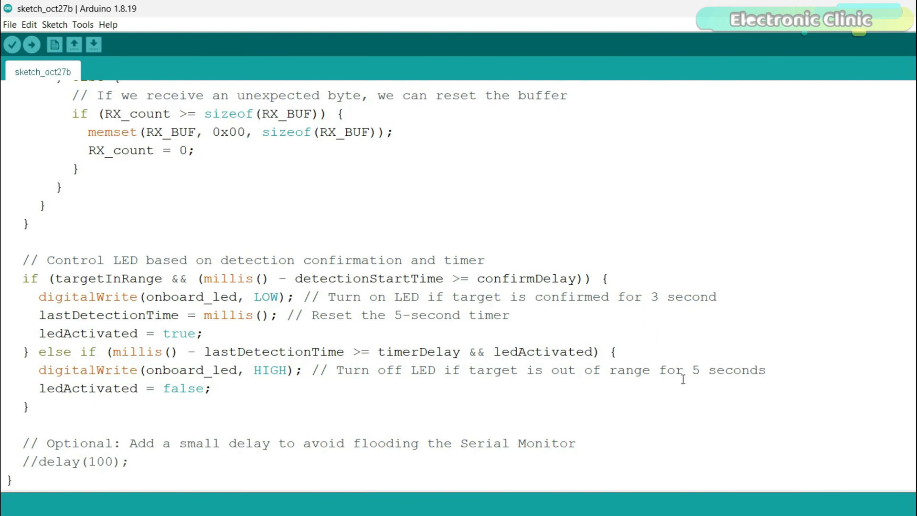
pyautogui.moveTo(349, 404)
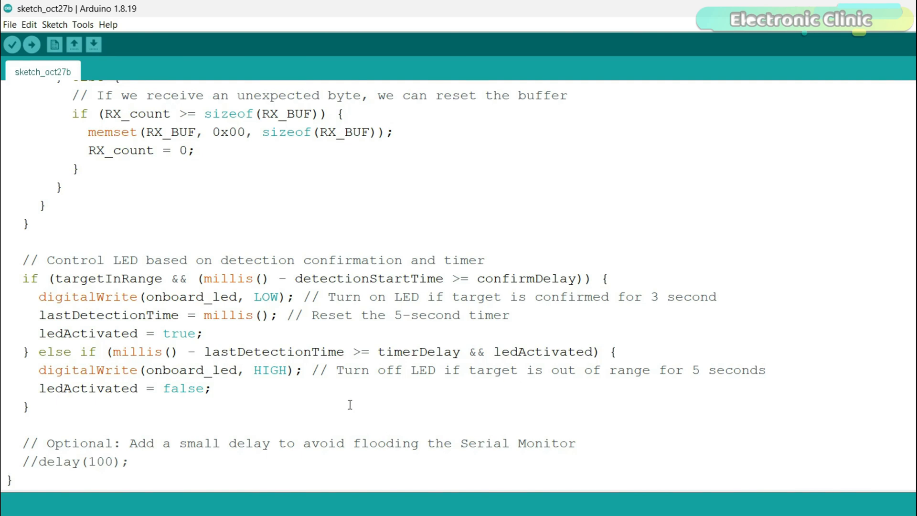
pyautogui.scroll(3)
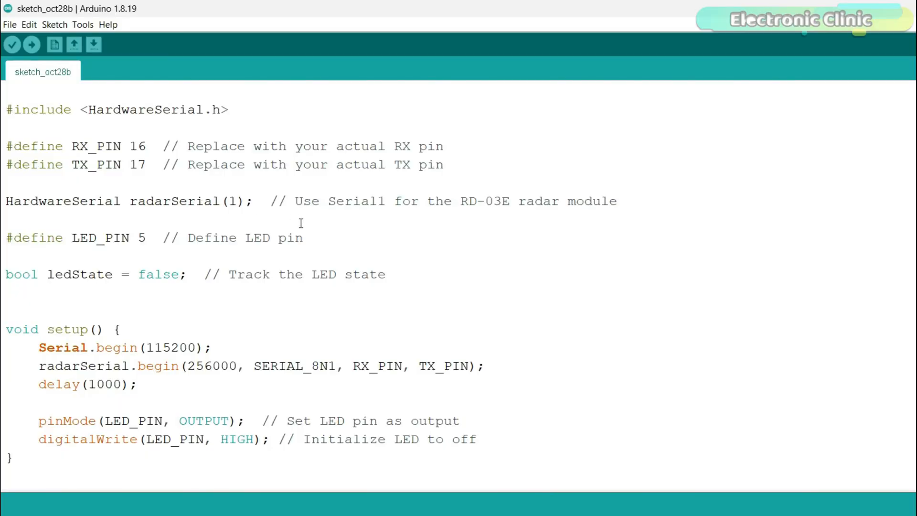
pyautogui.scroll(-3)
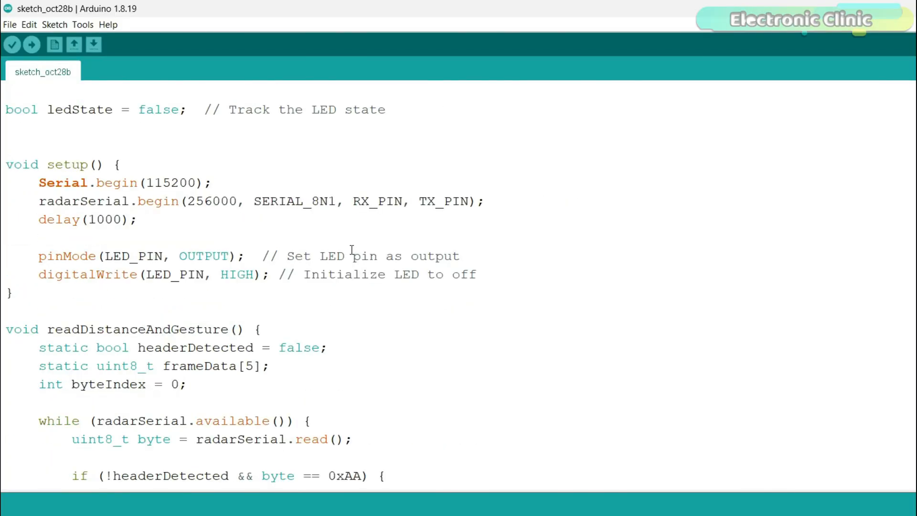
pyautogui.scroll(-3)
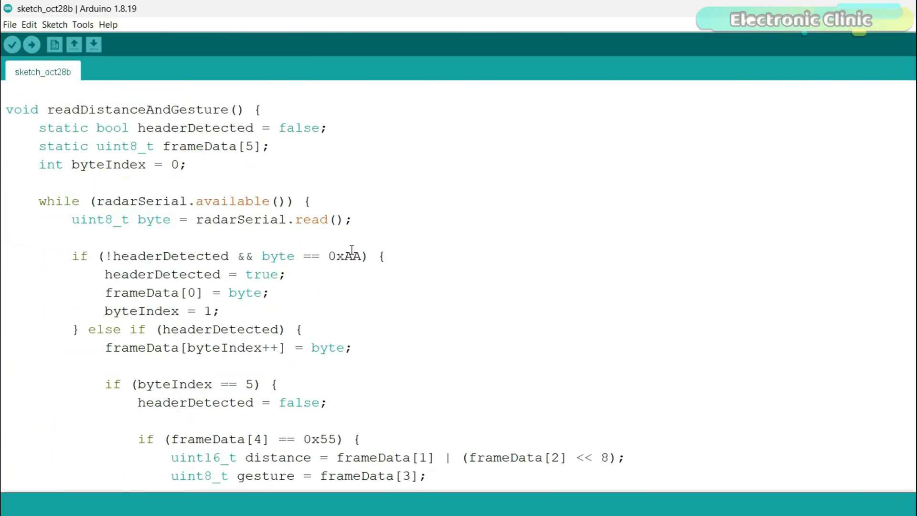
pyautogui.scroll(-3)
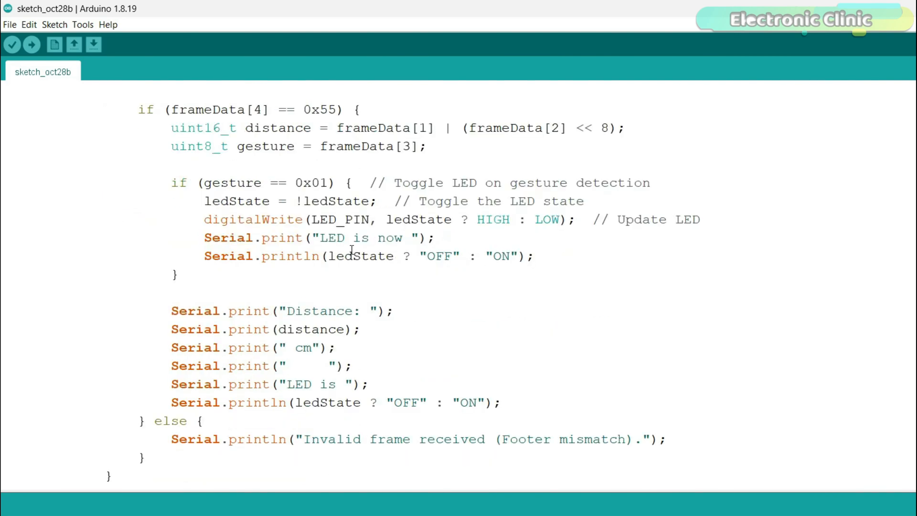
pyautogui.scroll(-3)
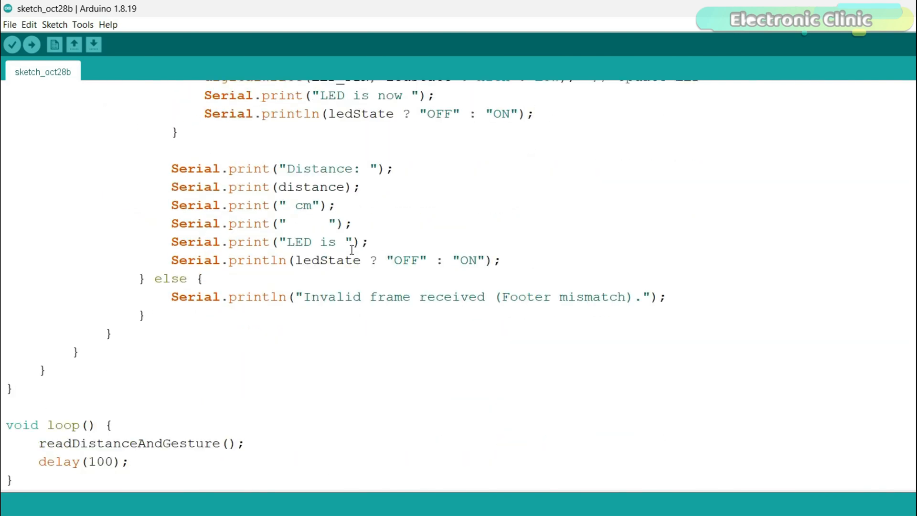